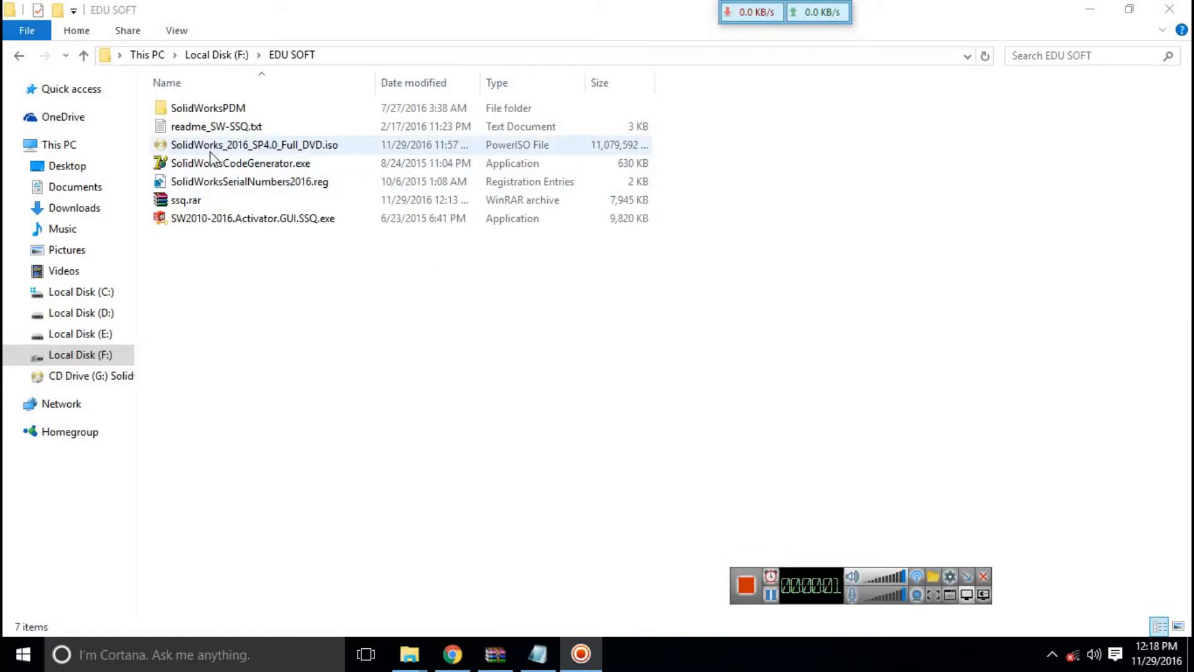
mouse_move(236, 145)
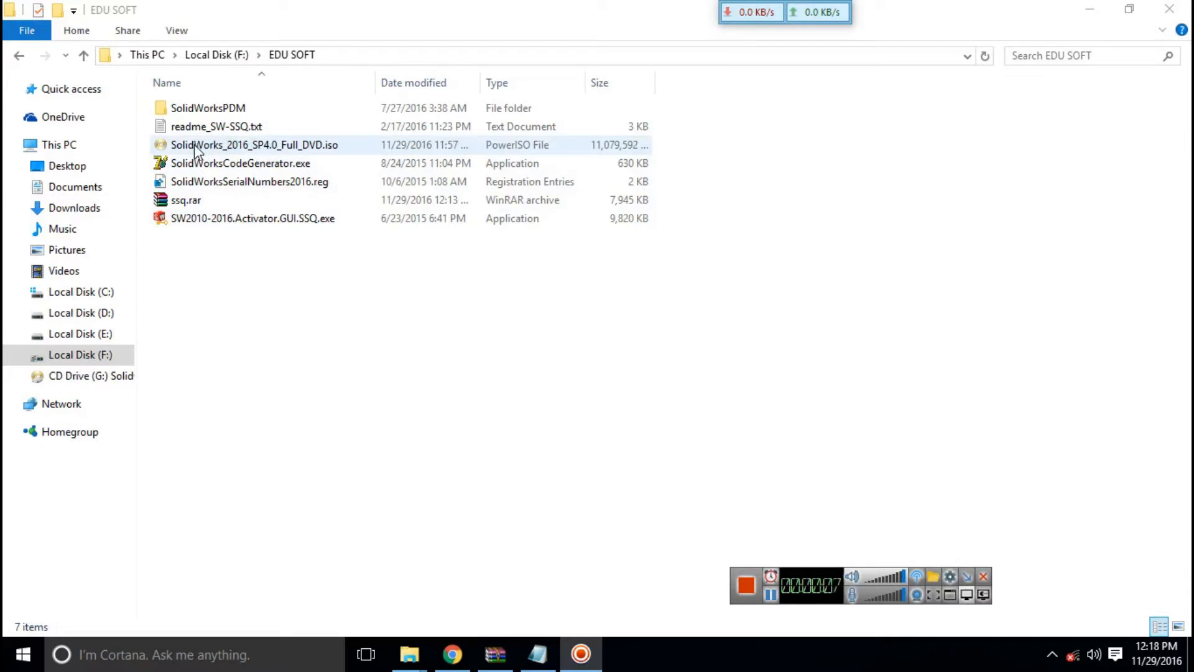
Mount the SolidWorks ISO to drive G: and merge SolidWorksSerialNumbers2016.reg into the registry.
right_click(254, 145)
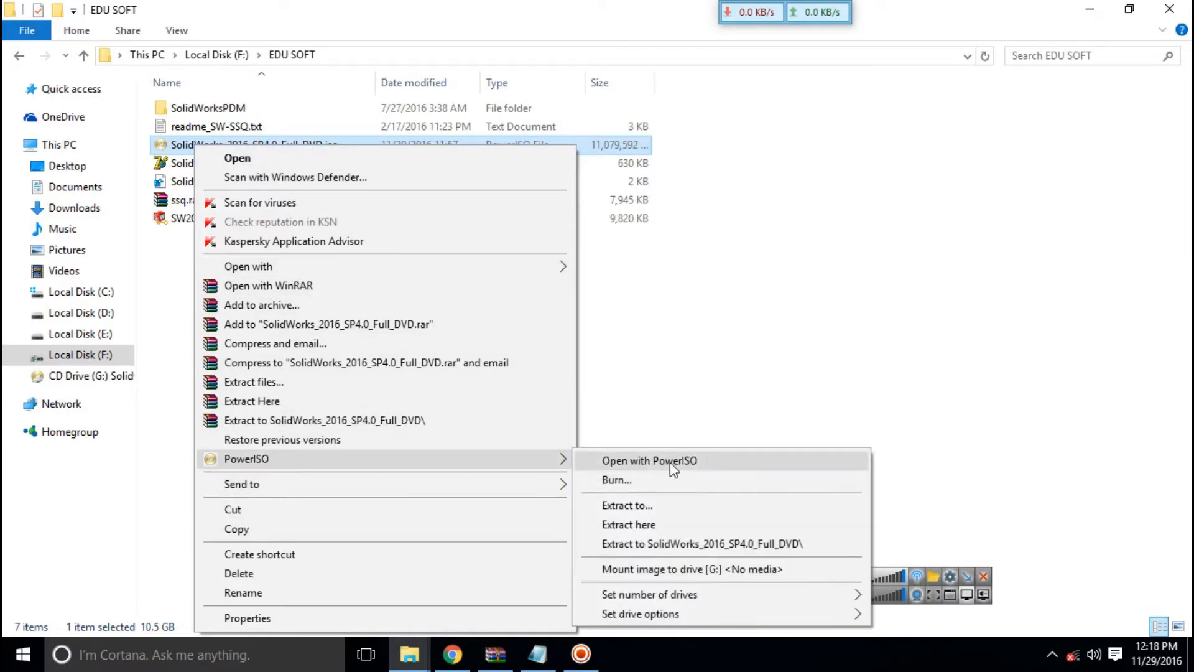
mouse_move(659, 569)
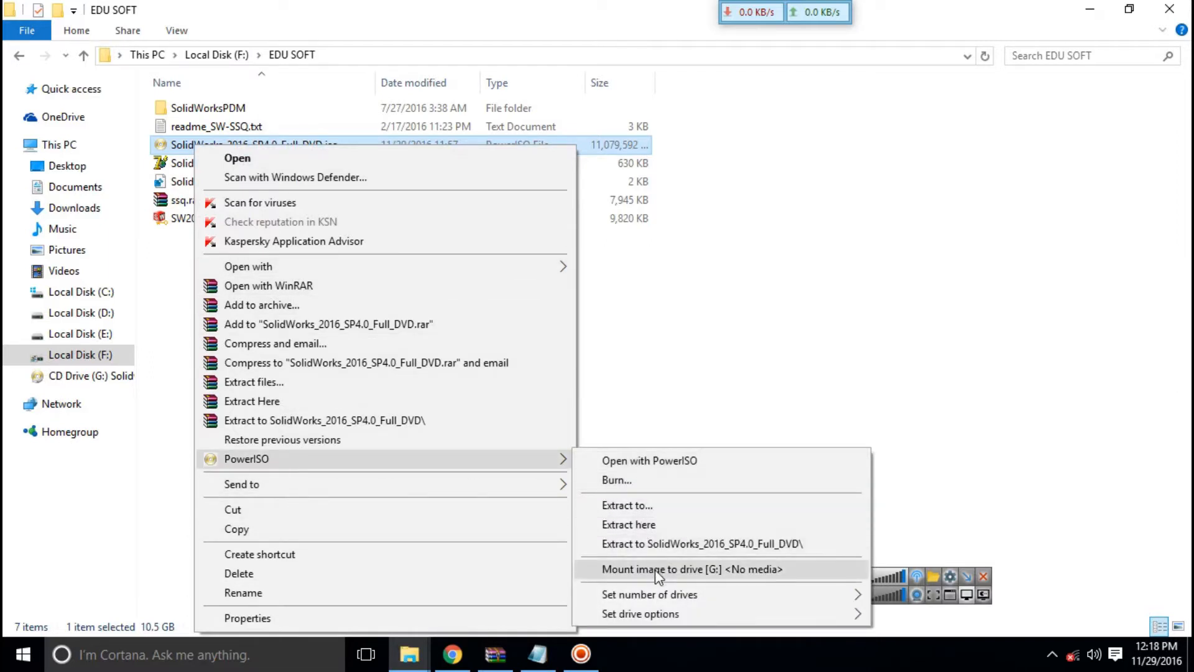
click(692, 569)
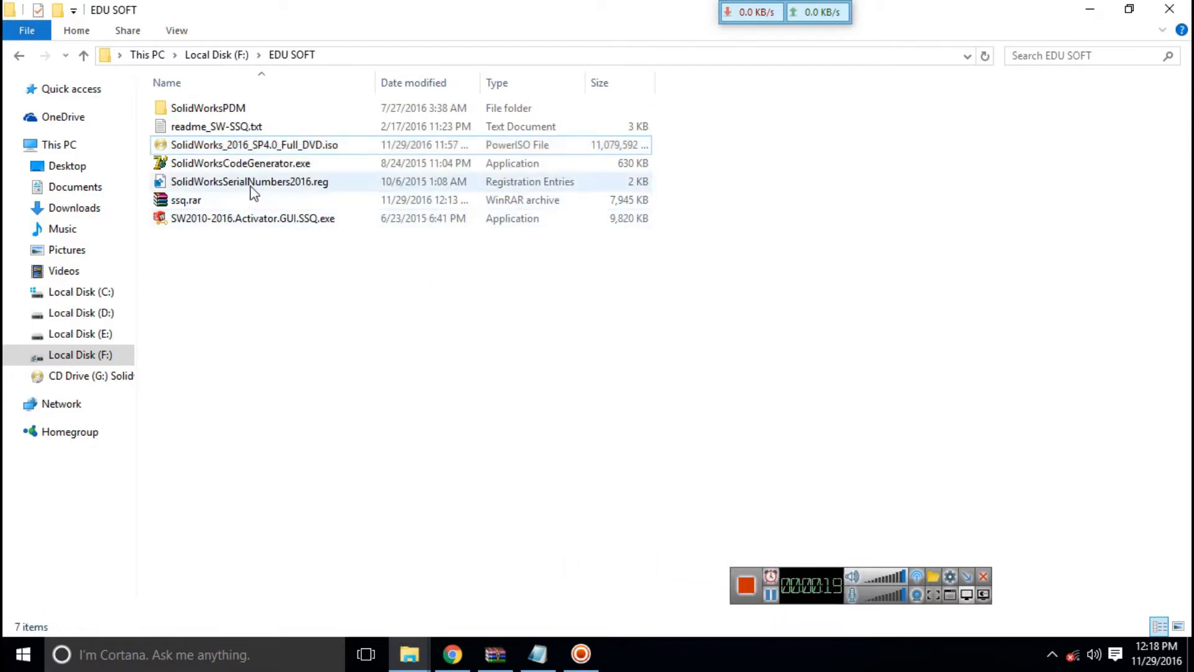
double_click(248, 181)
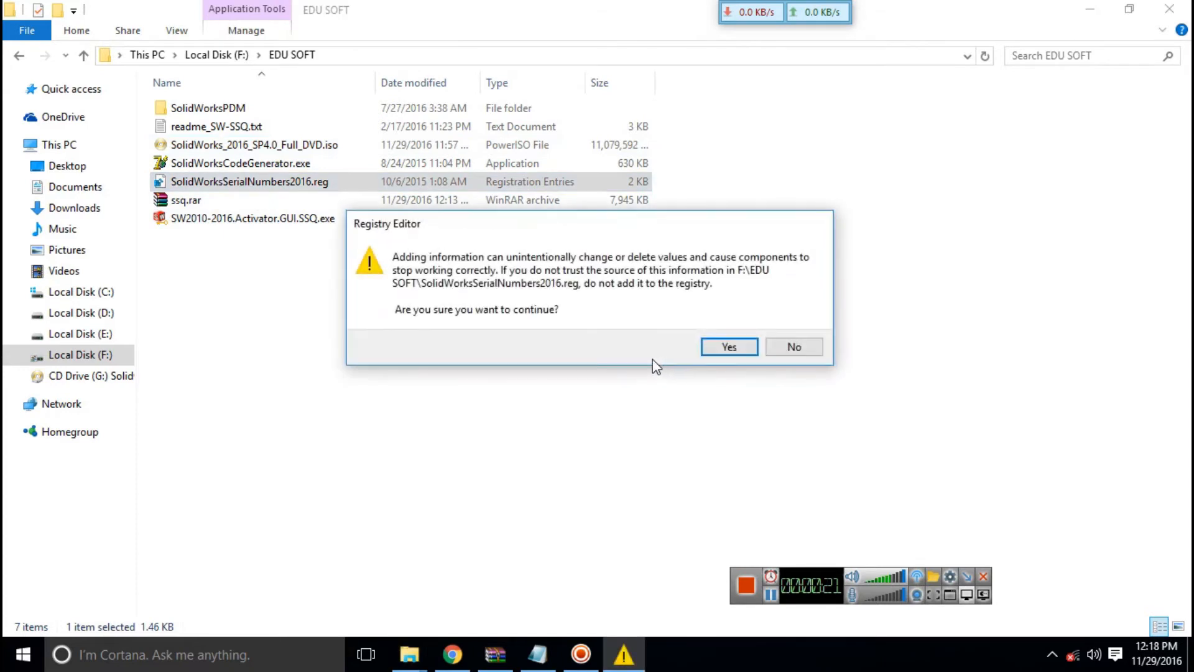
click(729, 347)
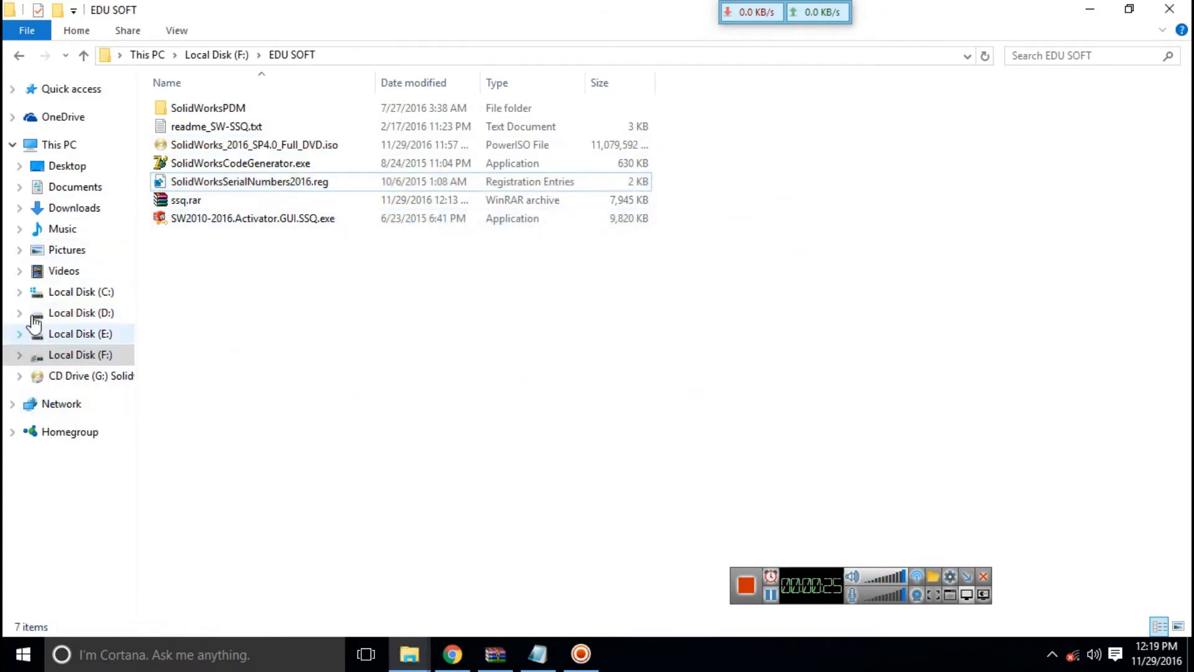
Launch setup.exe from the mounted CD Drive (G:).
click(92, 376)
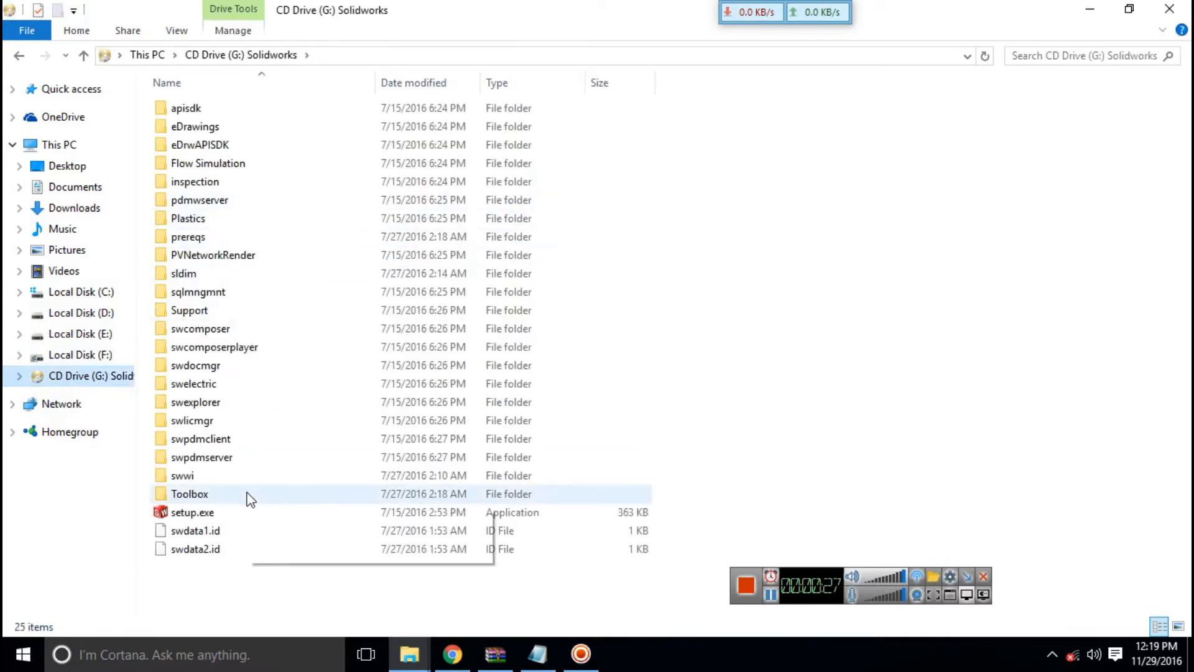
click(193, 512)
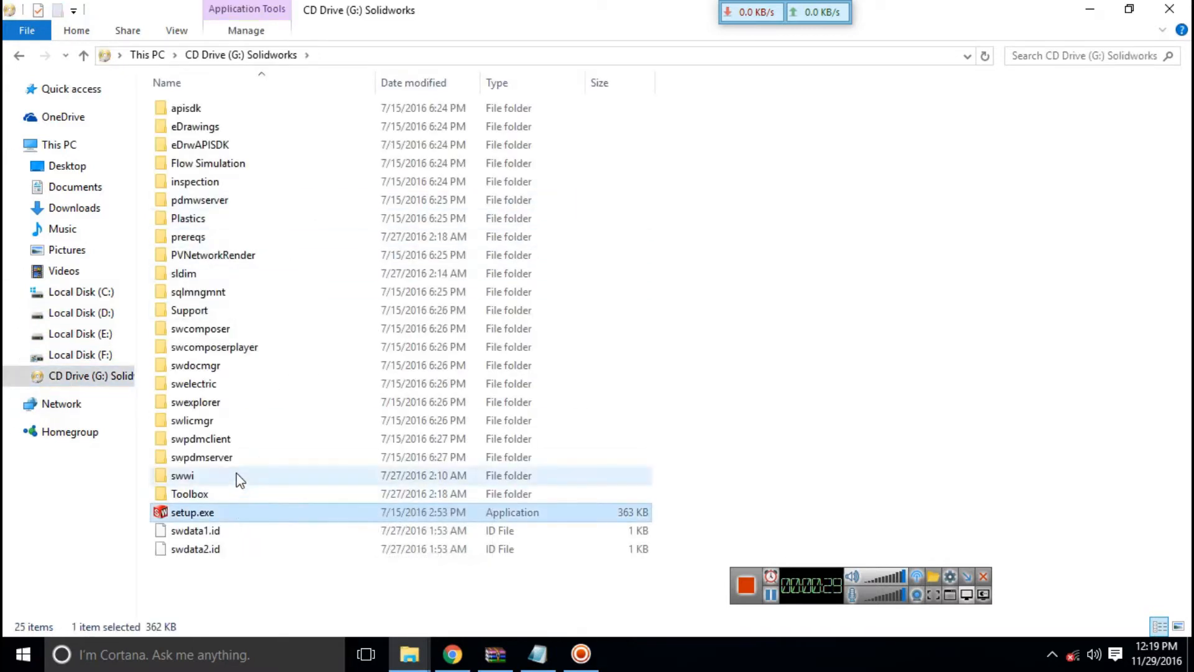
mouse_move(213, 458)
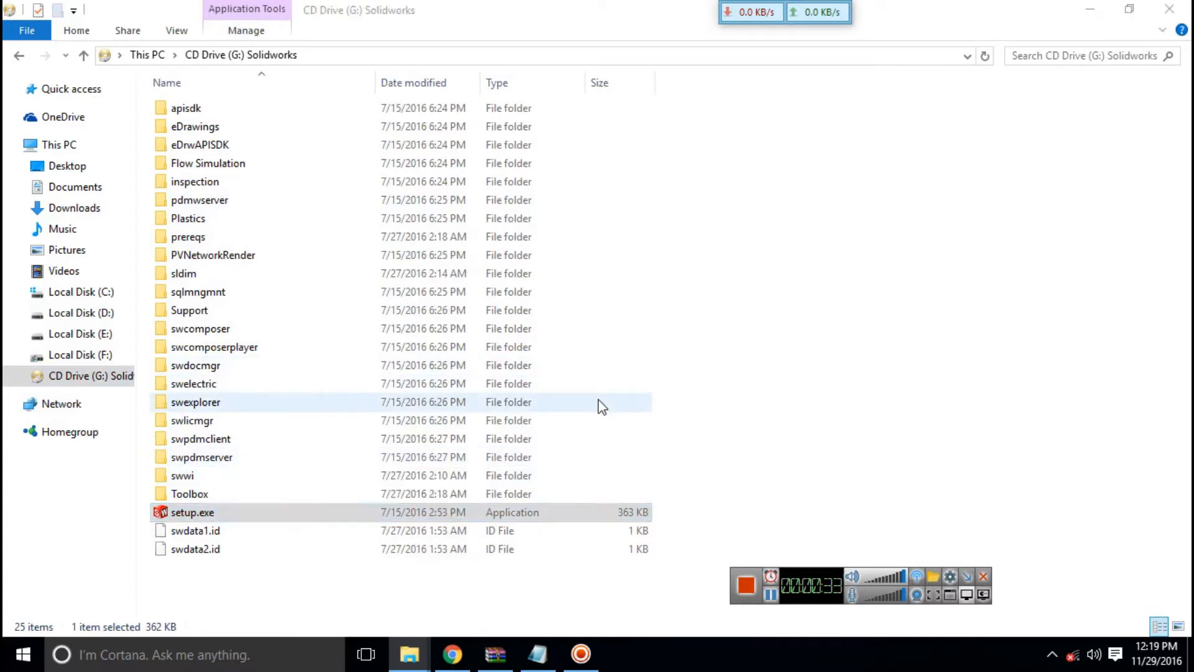
double_click(192, 512)
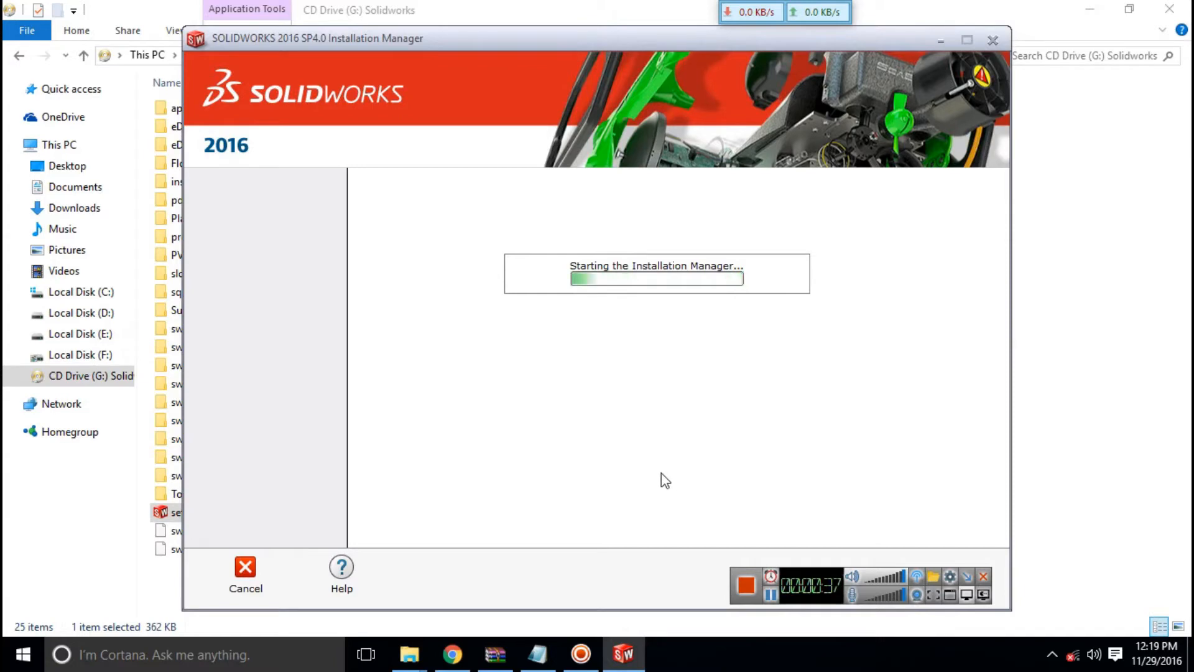
mouse_move(689, 455)
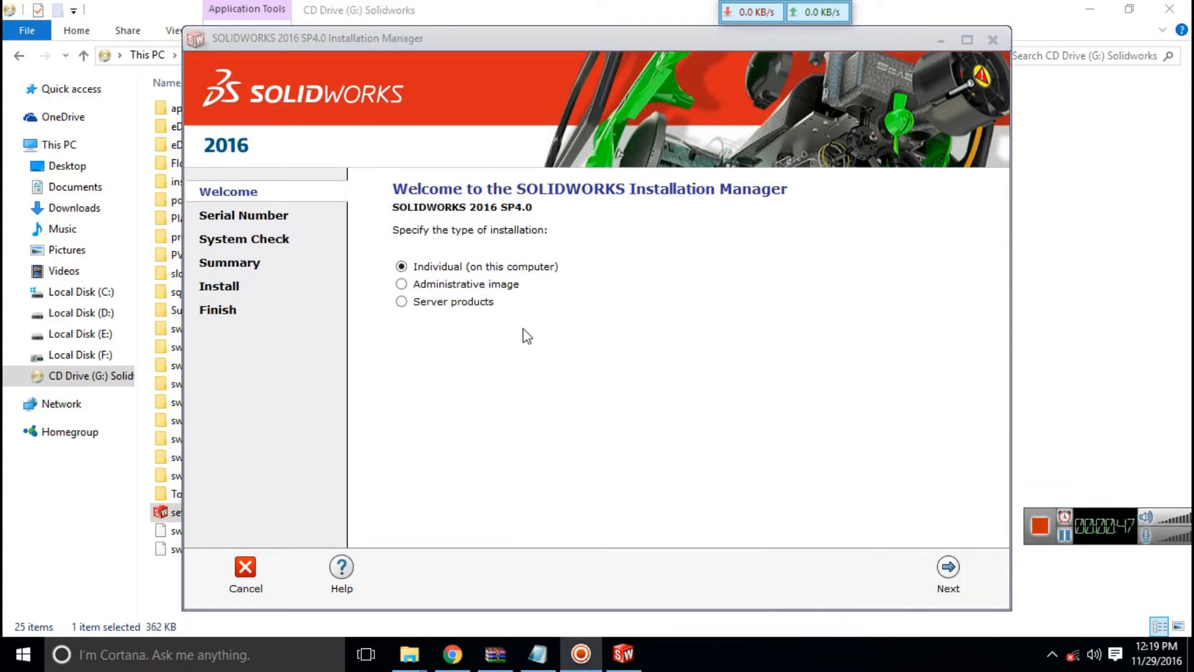
Keep all pre-filled serial numbers, toggling Electrical Schematic off and back on, and continue.
click(947, 567)
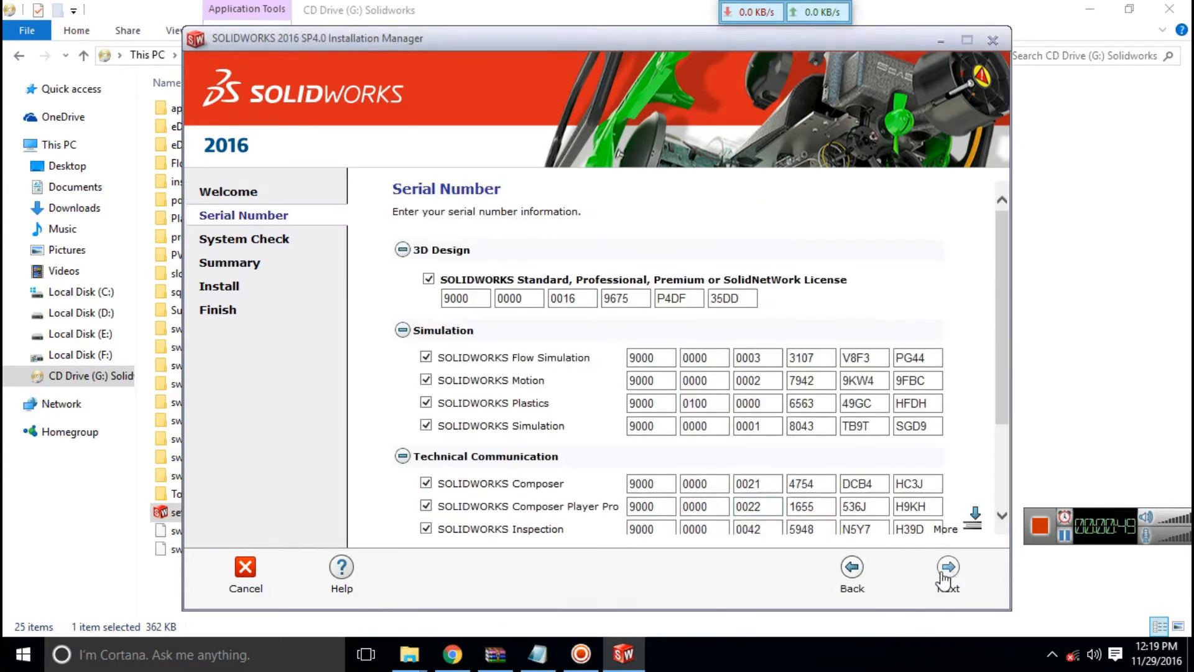
scroll(down, 3)
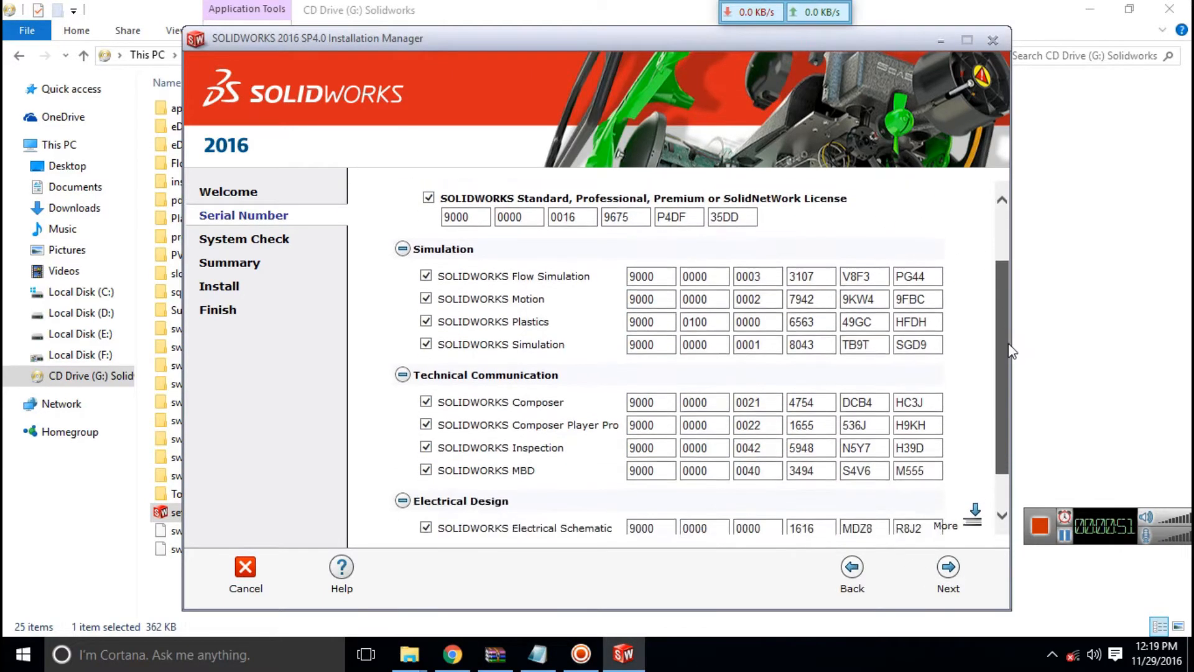
scroll(down, 3)
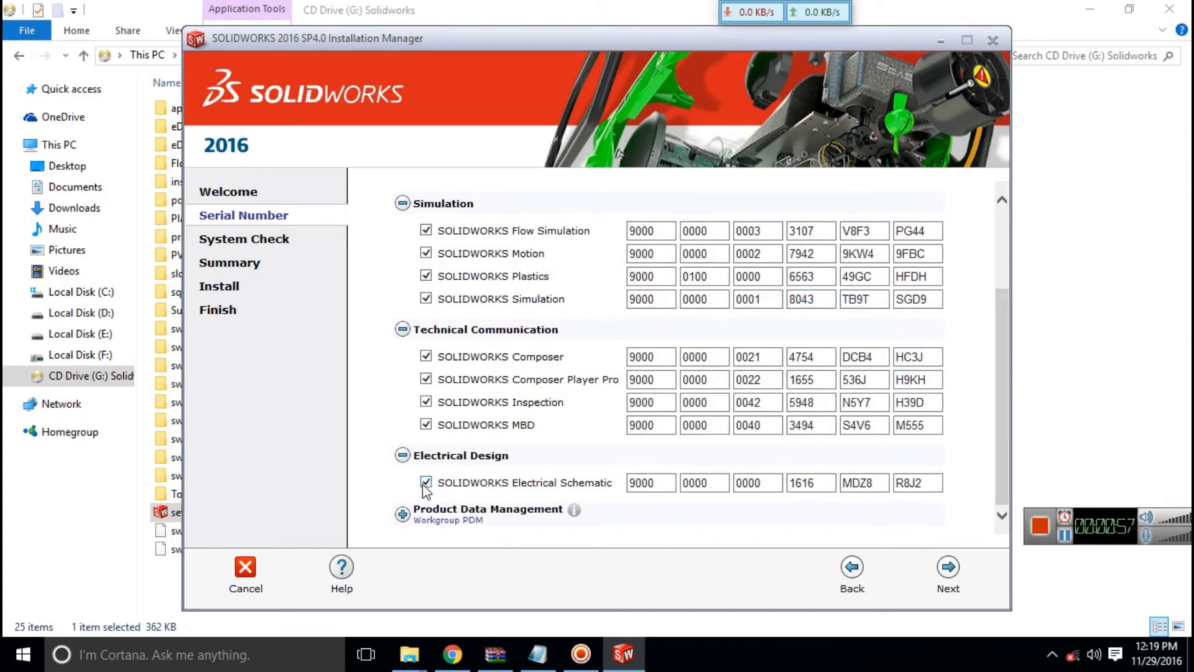
click(426, 482)
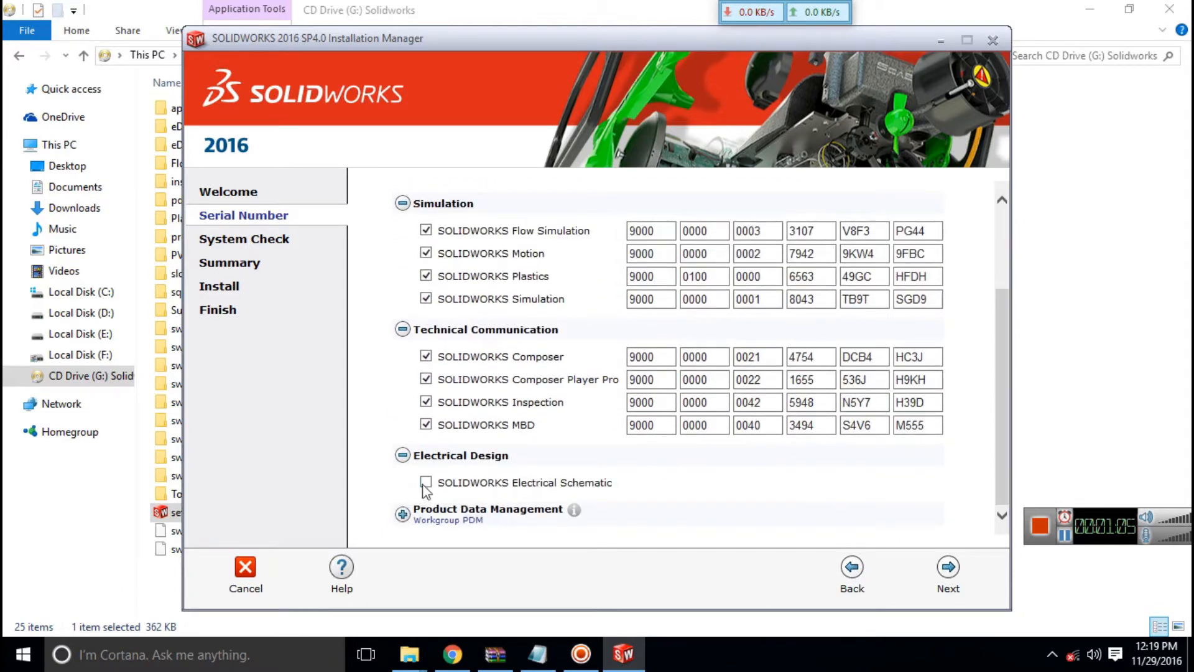
click(427, 482)
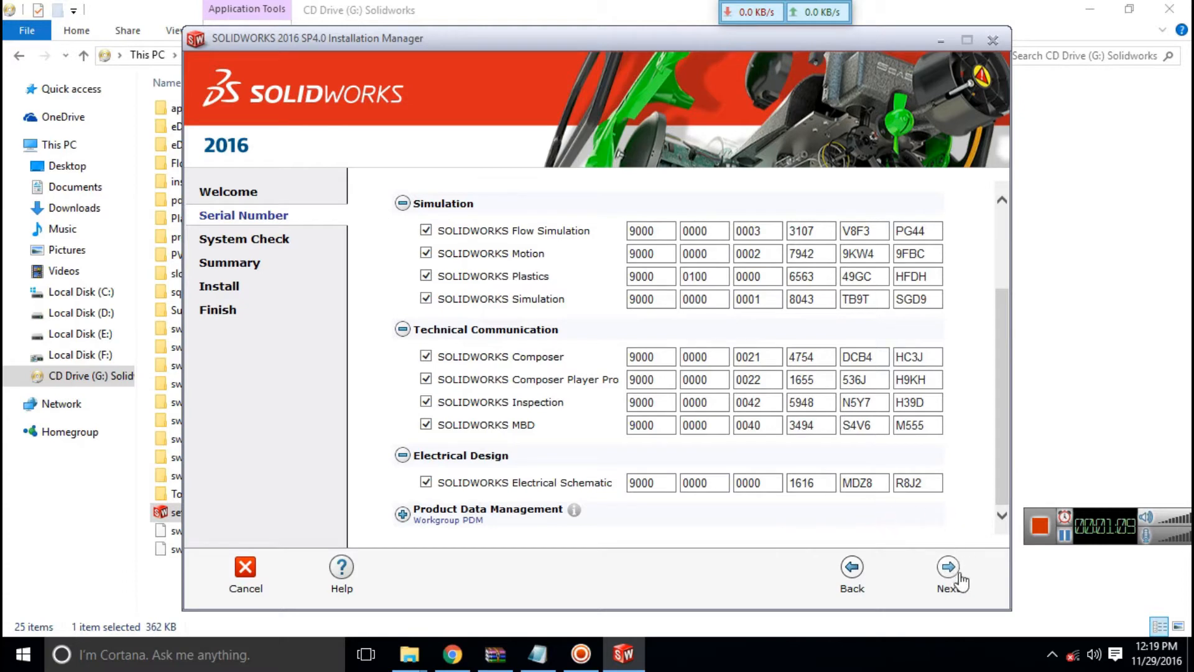
mouse_move(958, 533)
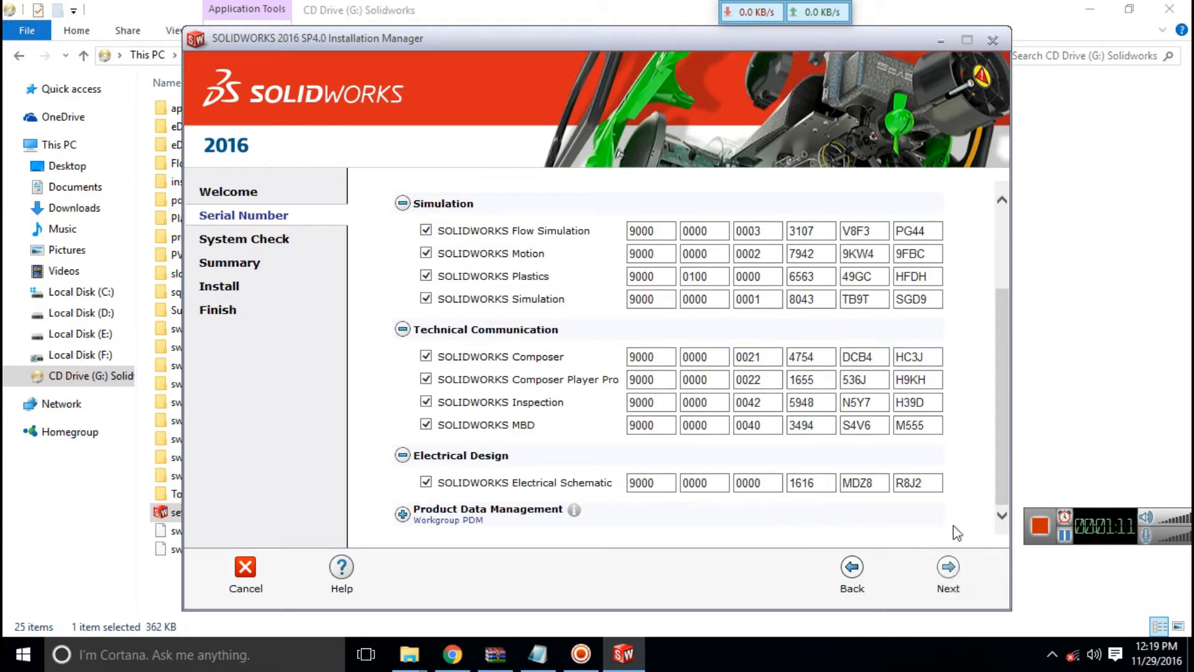
mouse_move(1019, 450)
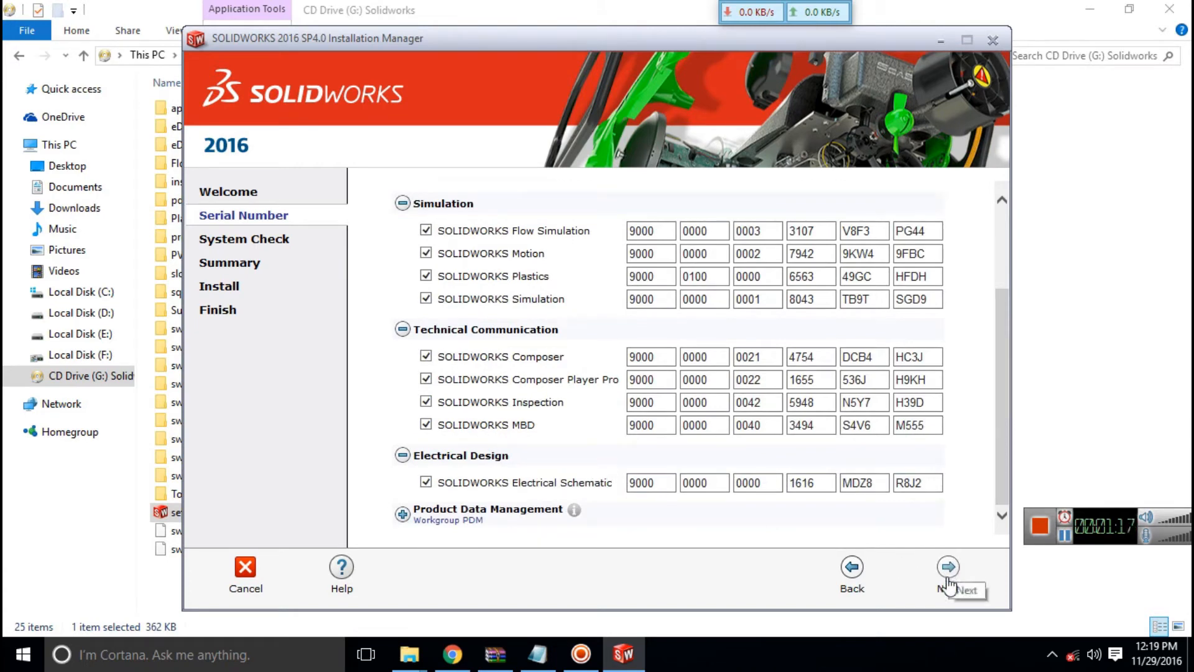
click(948, 567)
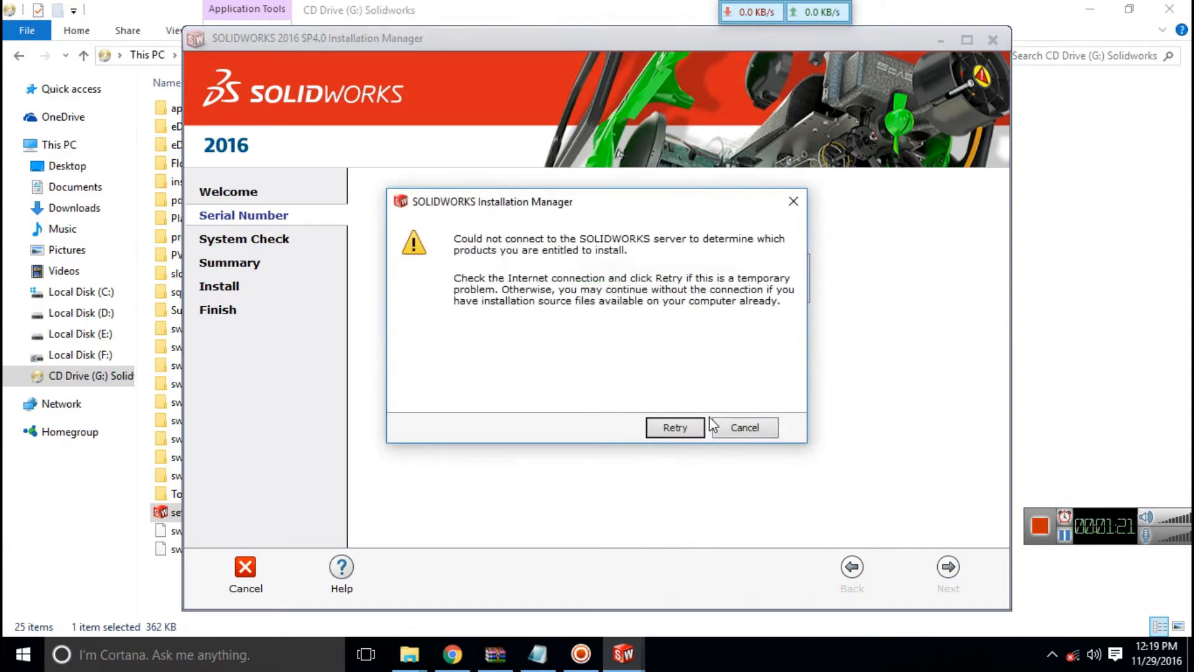
Retry the server warning twice to reach Summary, then bring up the Products change list.
click(675, 427)
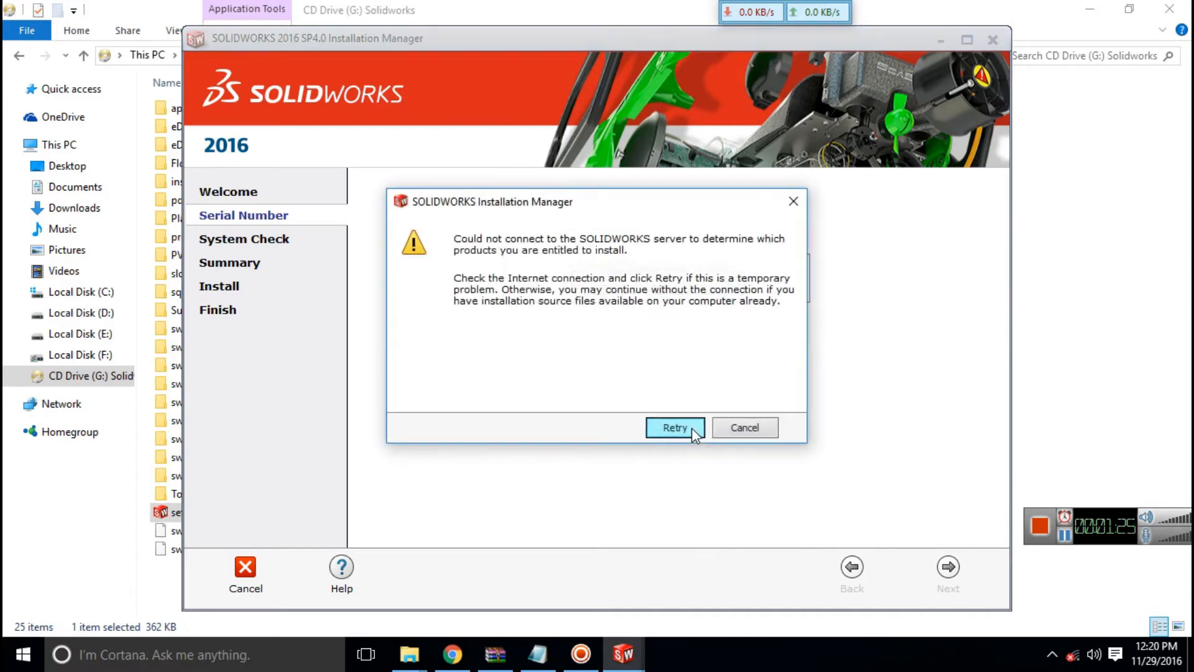
click(674, 428)
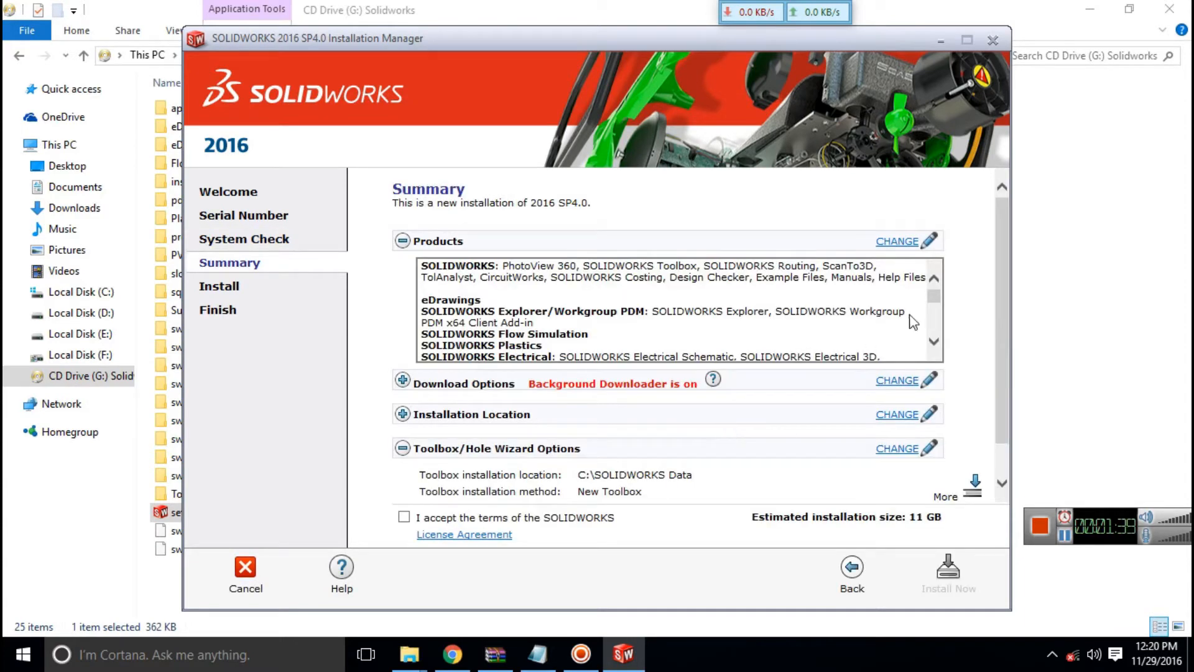
mouse_move(897, 244)
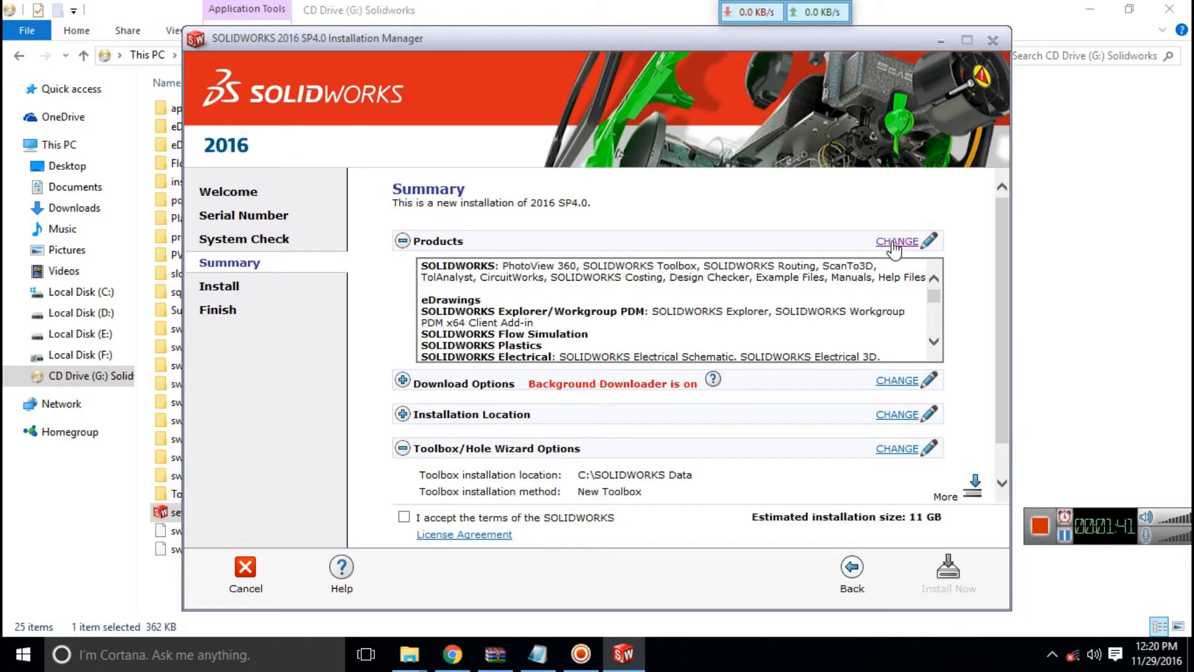
click(896, 241)
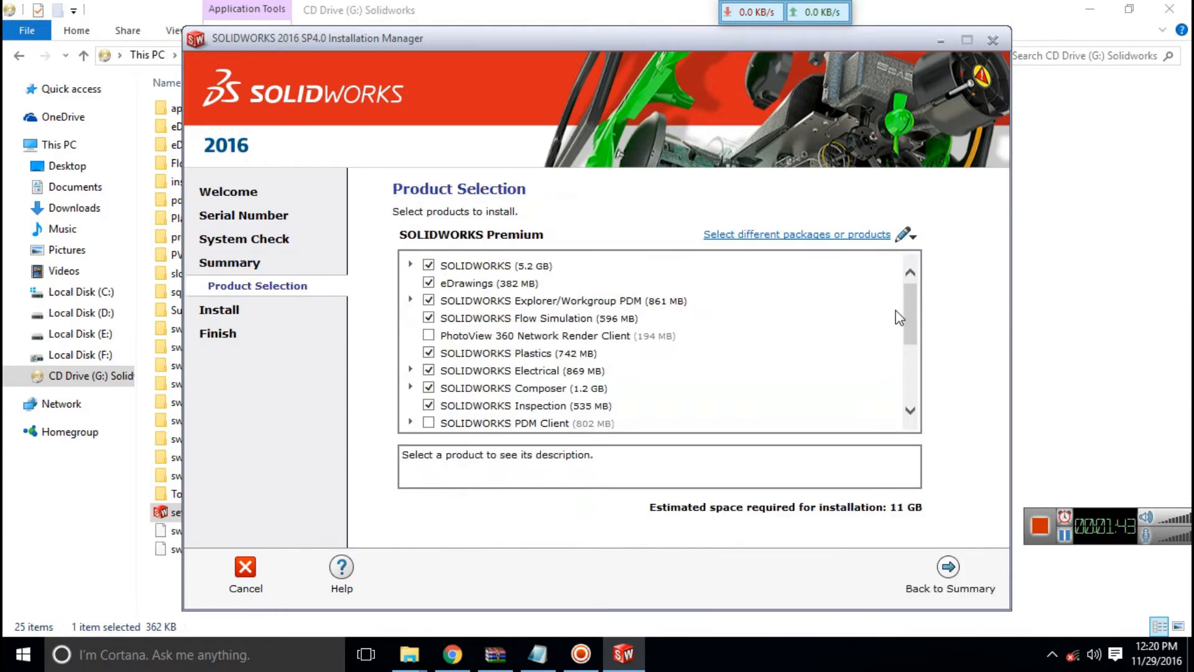
Scroll the Product Selection list down to SOLIDWORKS Electrical.
scroll(down, 3)
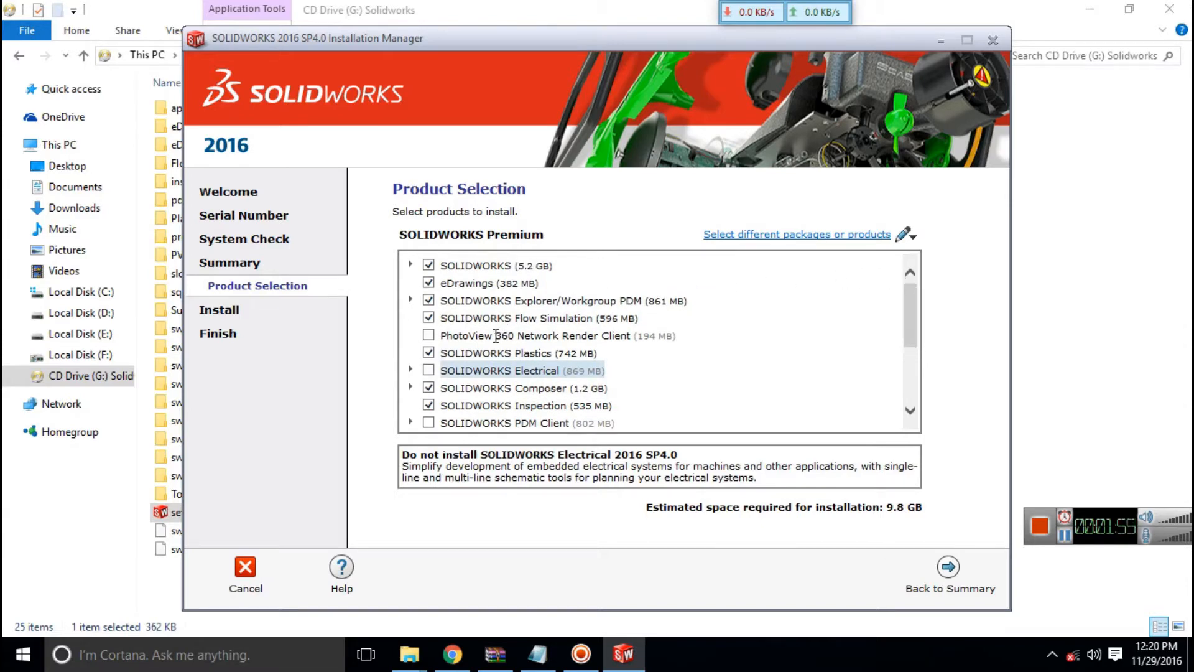
mouse_move(344, 344)
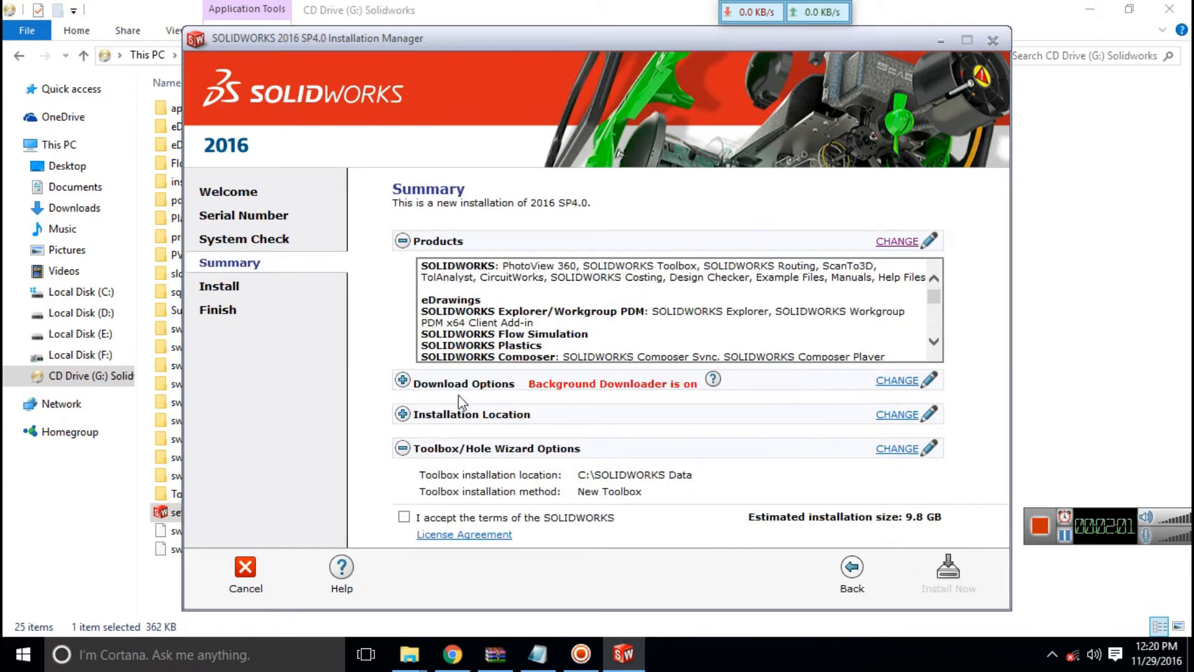
Turn off background downloading, return to Summary, and go to Installation Location settings.
click(897, 380)
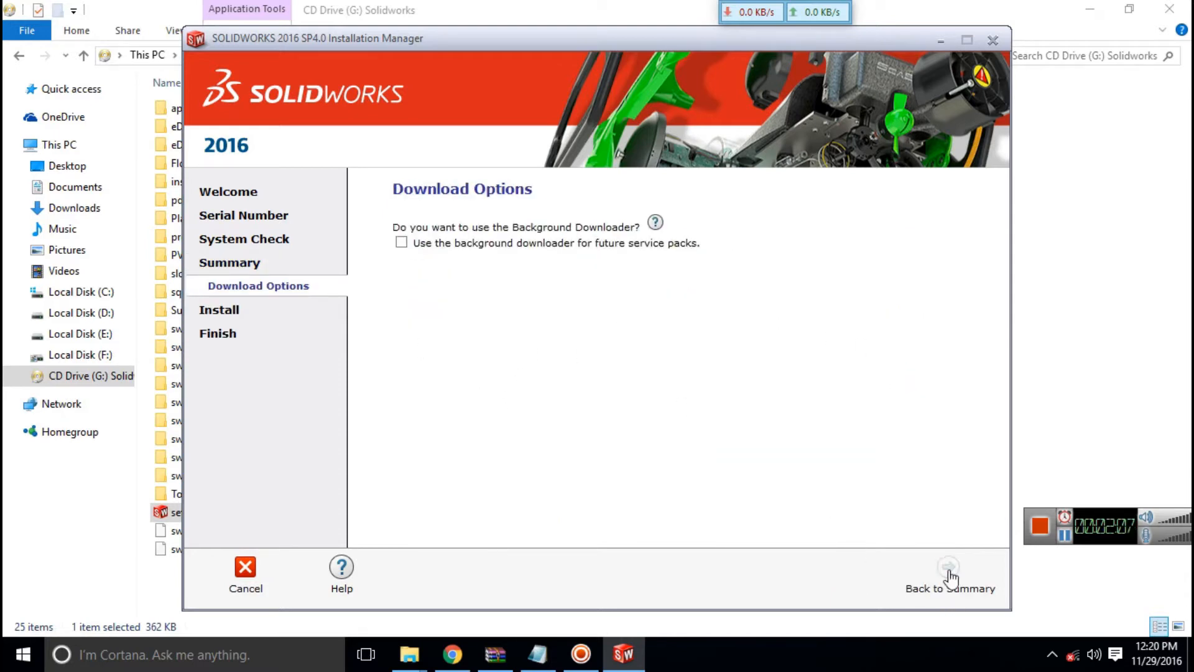
click(950, 575)
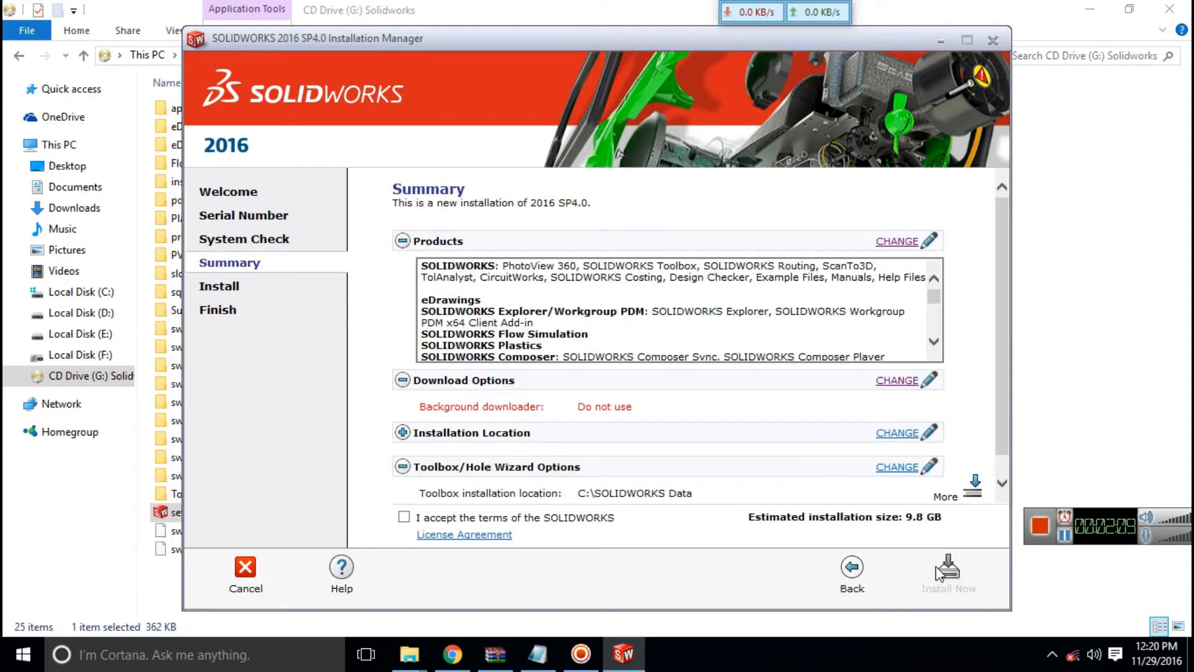
scroll(down, 3)
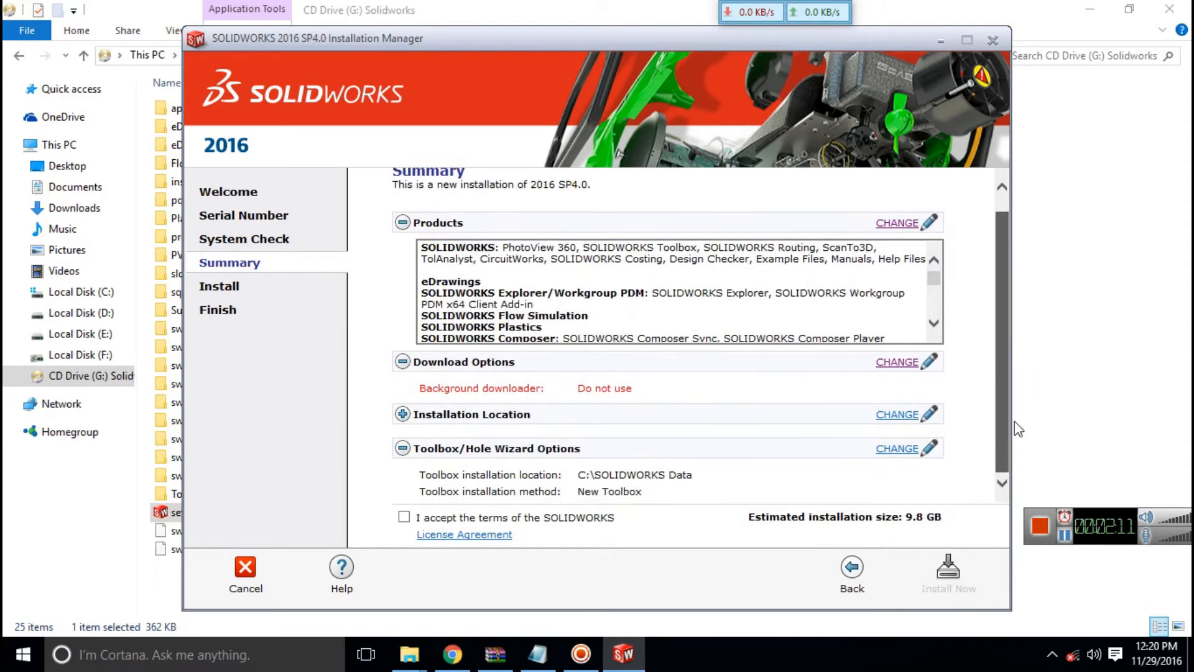
click(896, 413)
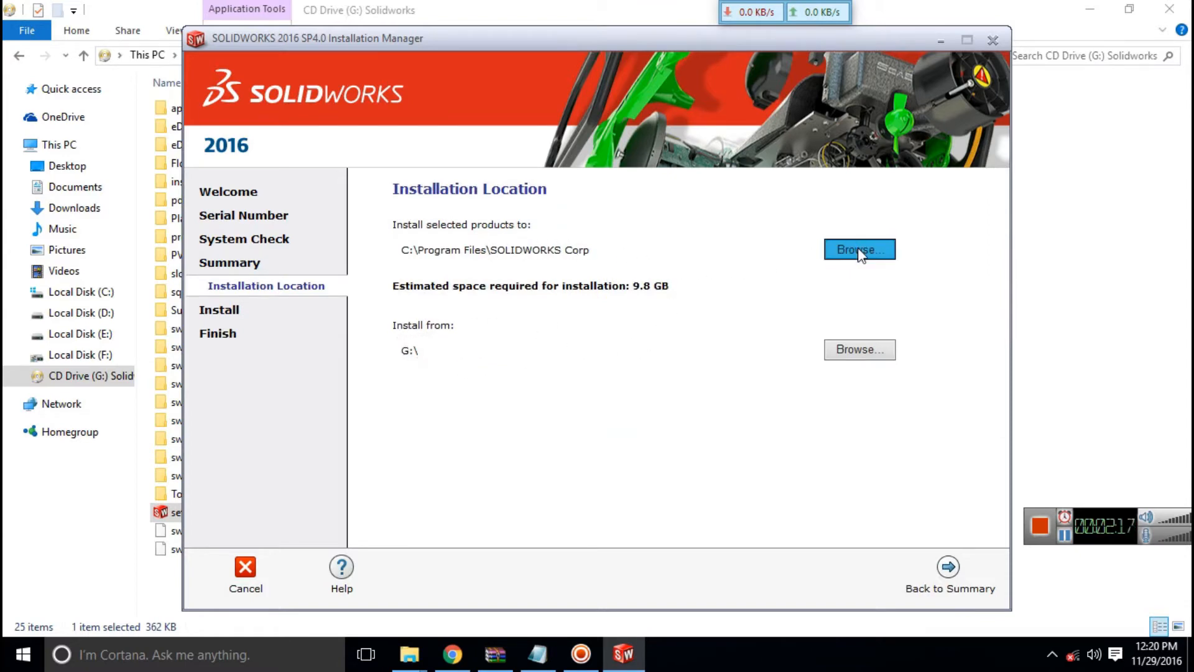
Browse to This PC and open Local Disk (D:), dismissing the no-folder-selected warning.
click(859, 250)
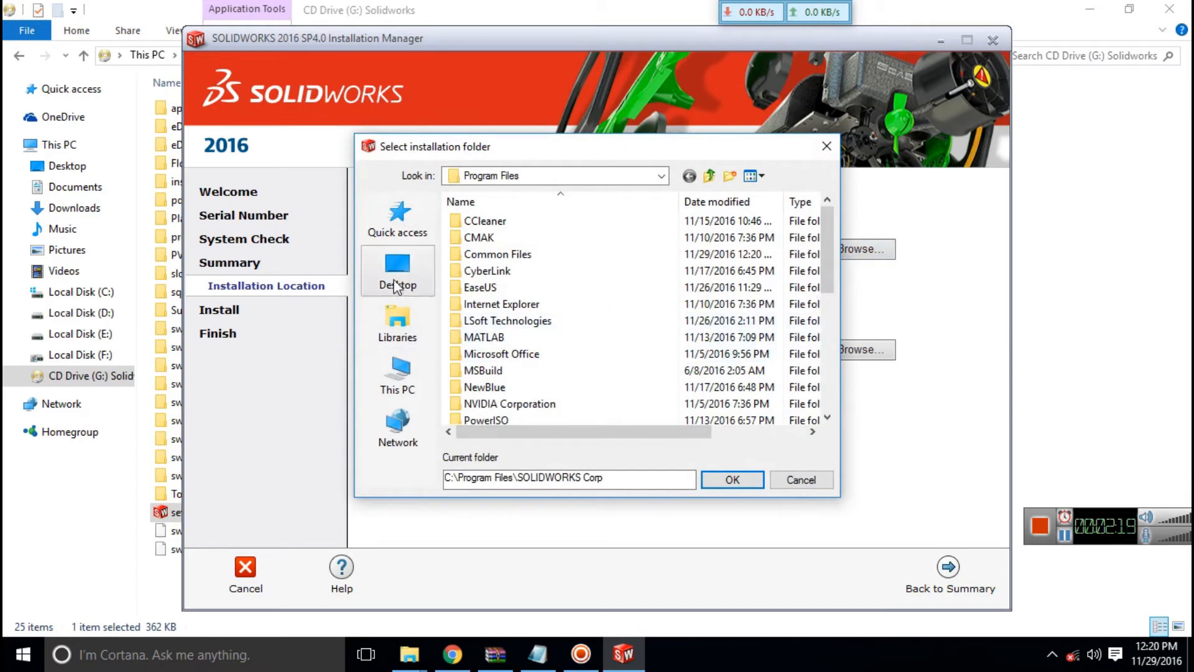
mouse_move(397, 373)
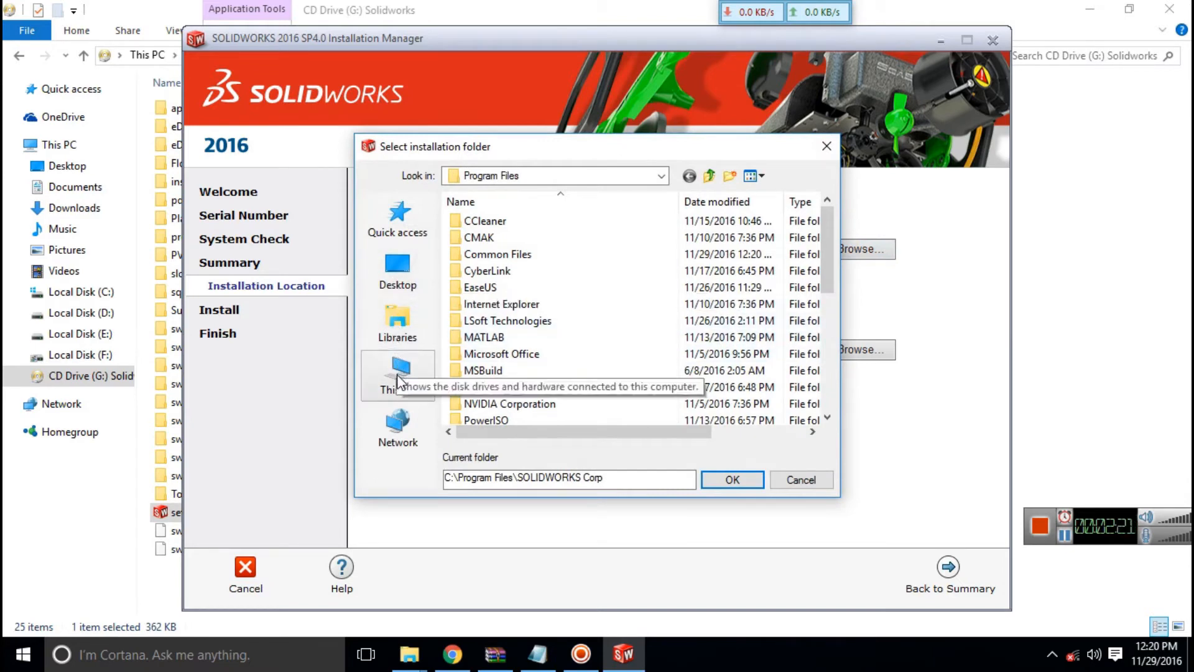
click(397, 373)
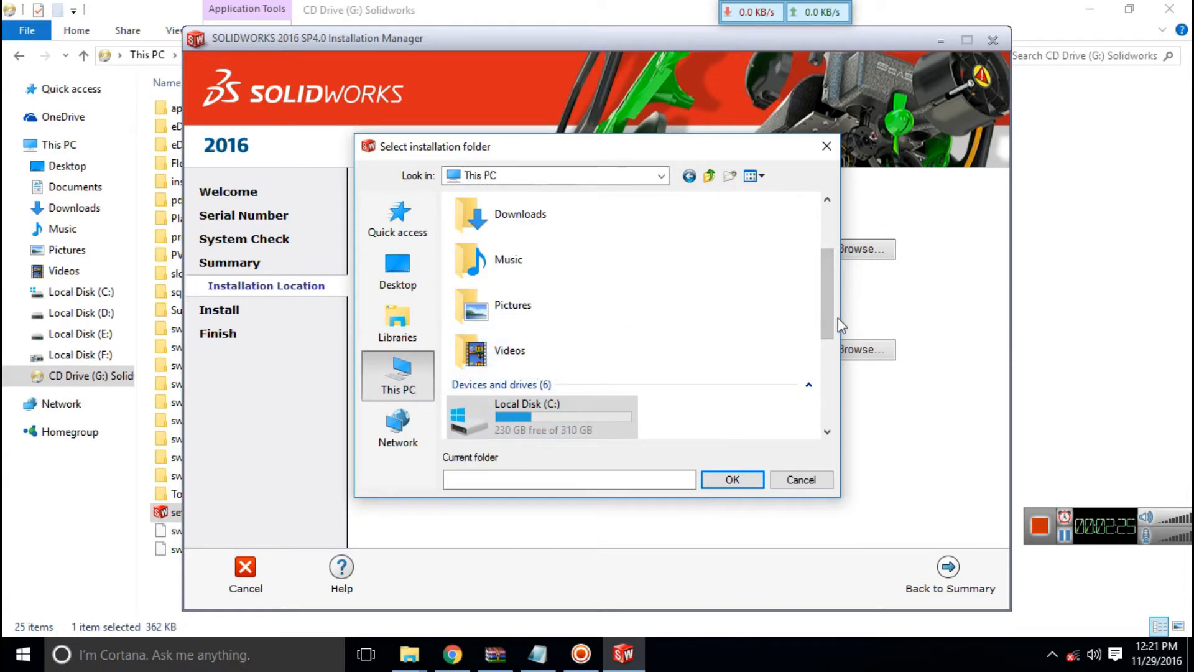
scroll(down, 3)
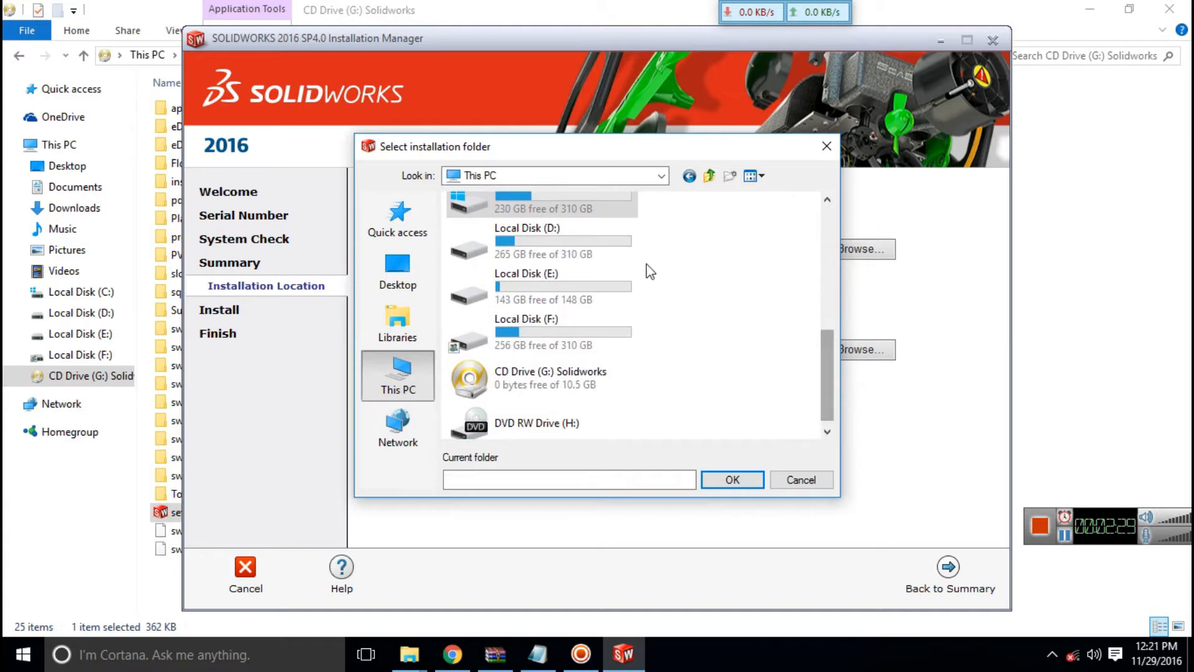
click(732, 479)
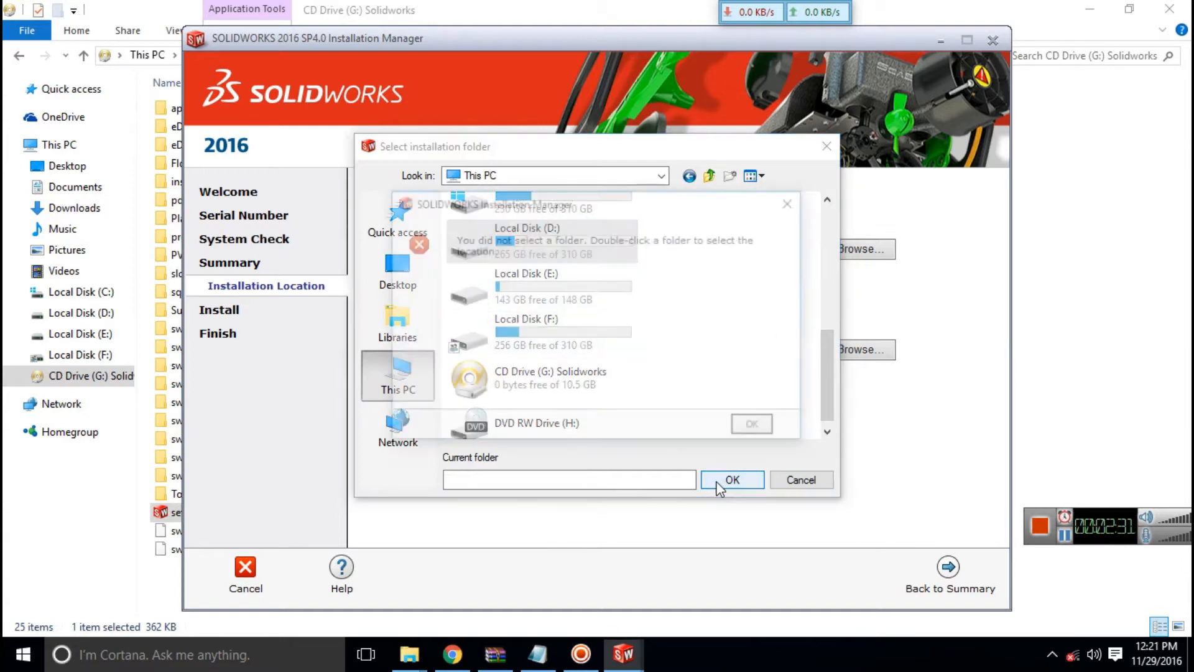
click(732, 480)
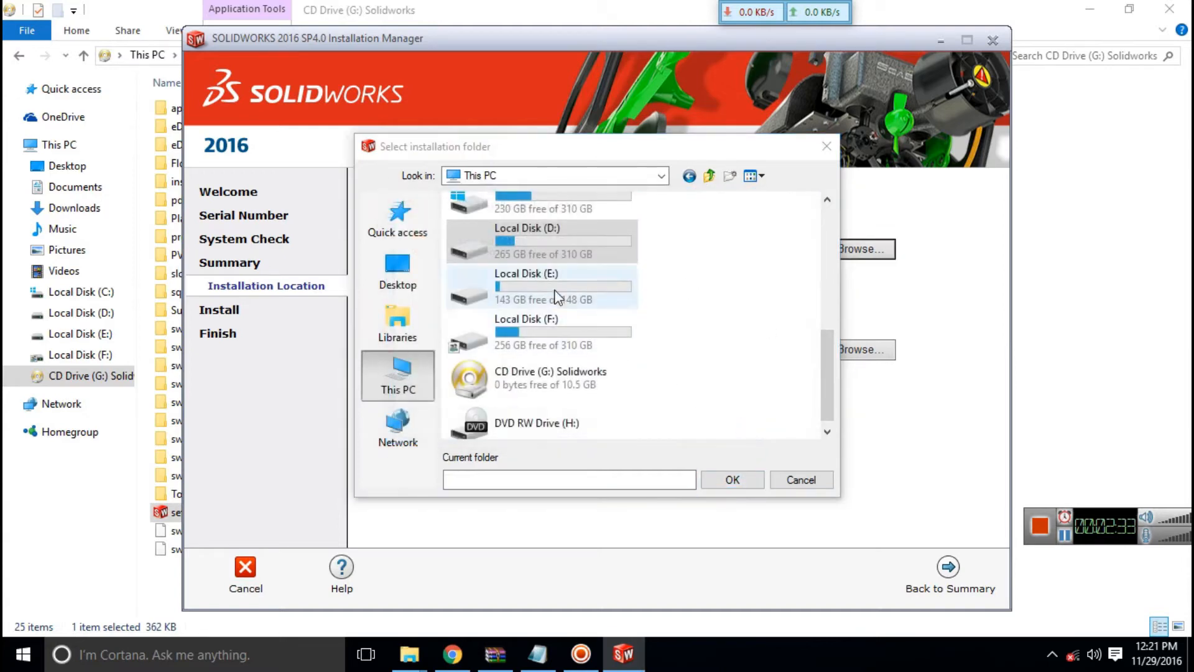
double_click(526, 228)
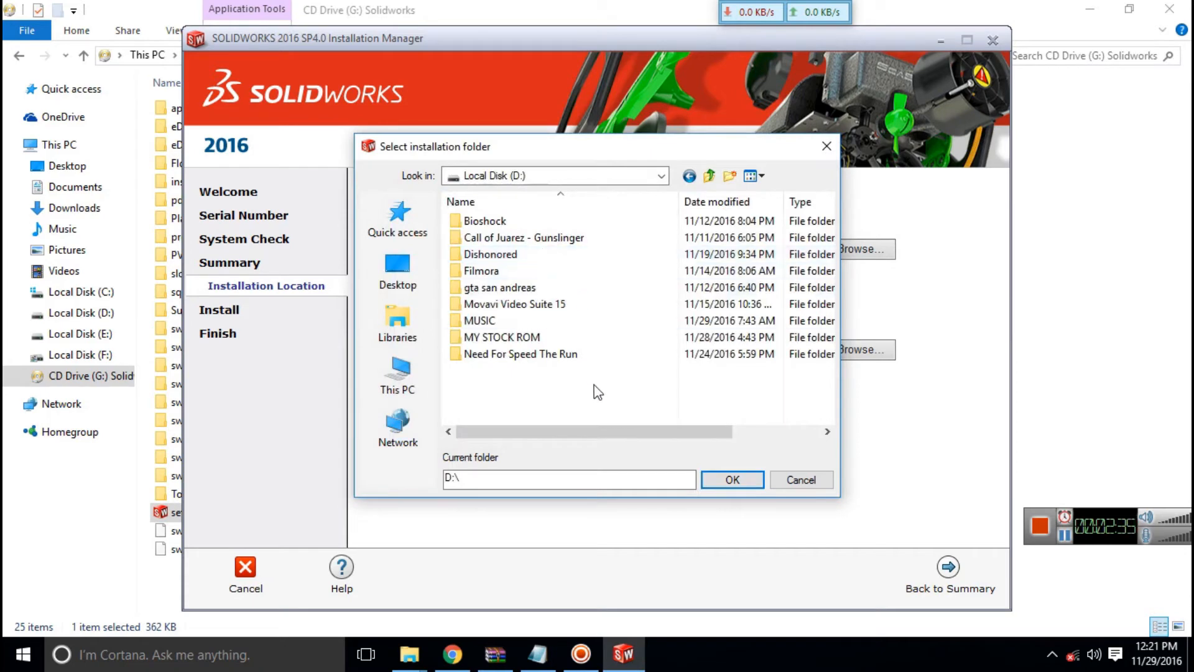
Create a new SOLIDWORKS folder on D: and confirm D:\SOLIDWORKS as destination.
right_click(598, 393)
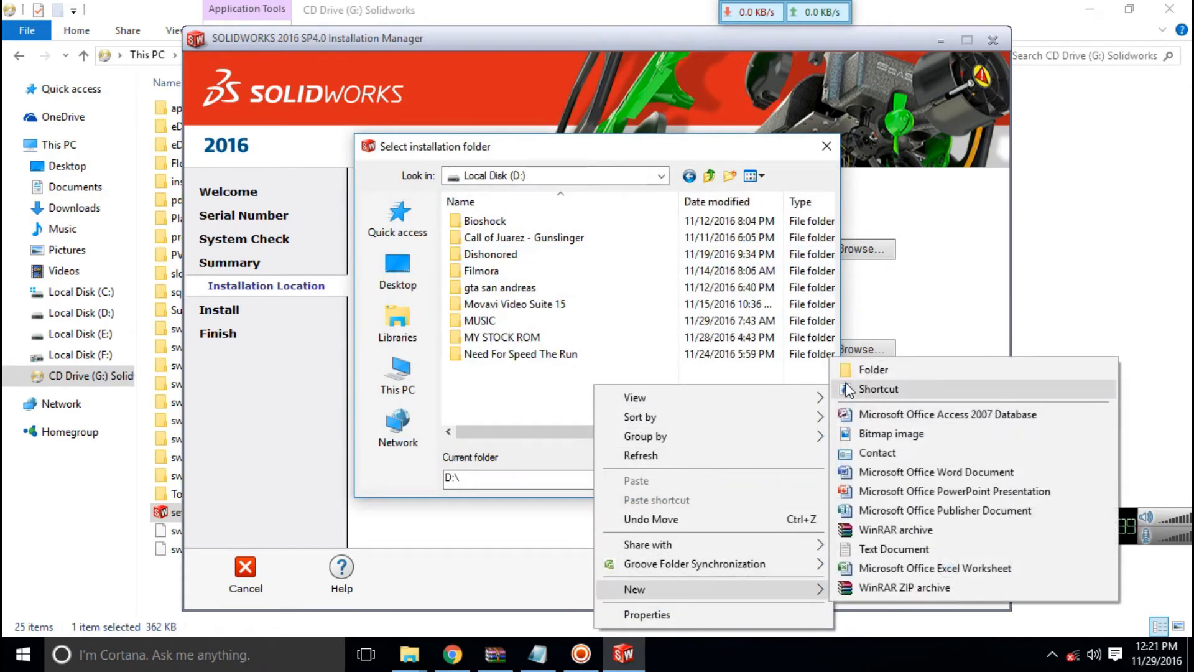
click(873, 369)
text(SOLID)
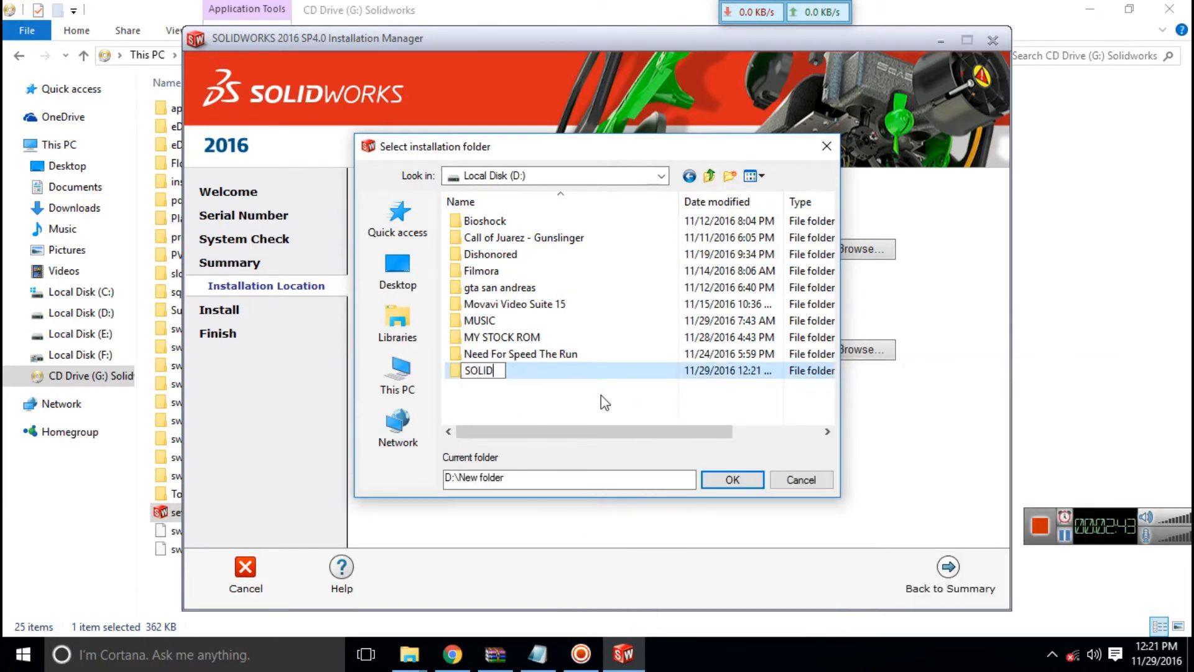
text(WORKS)
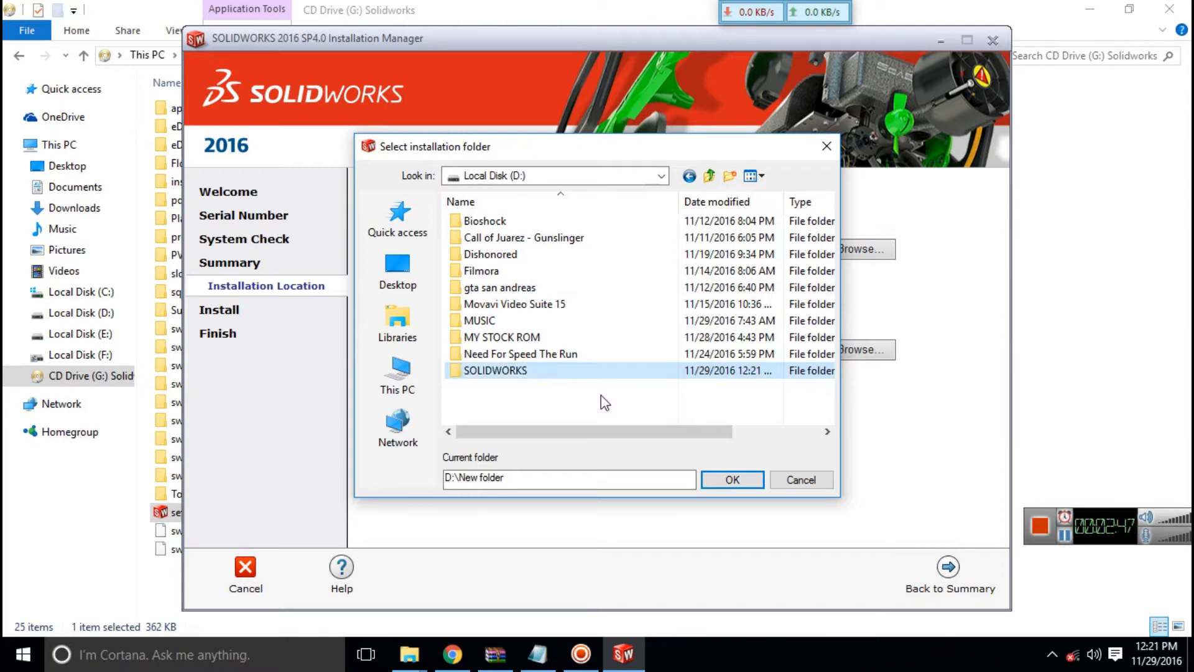
double_click(495, 370)
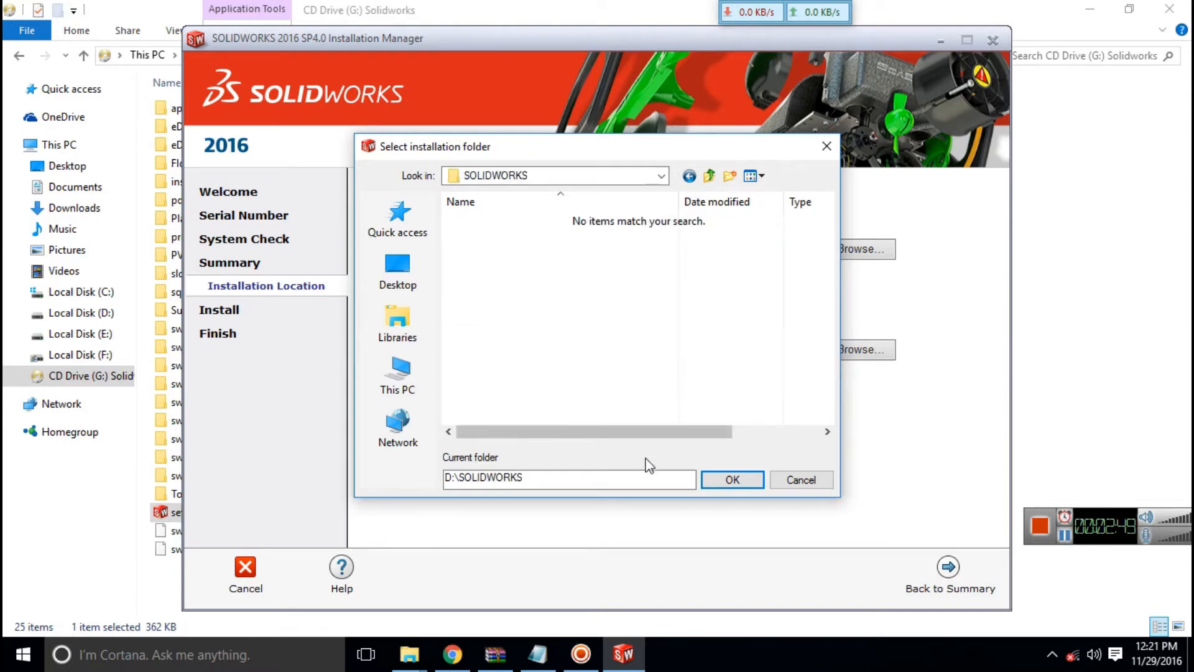
click(731, 479)
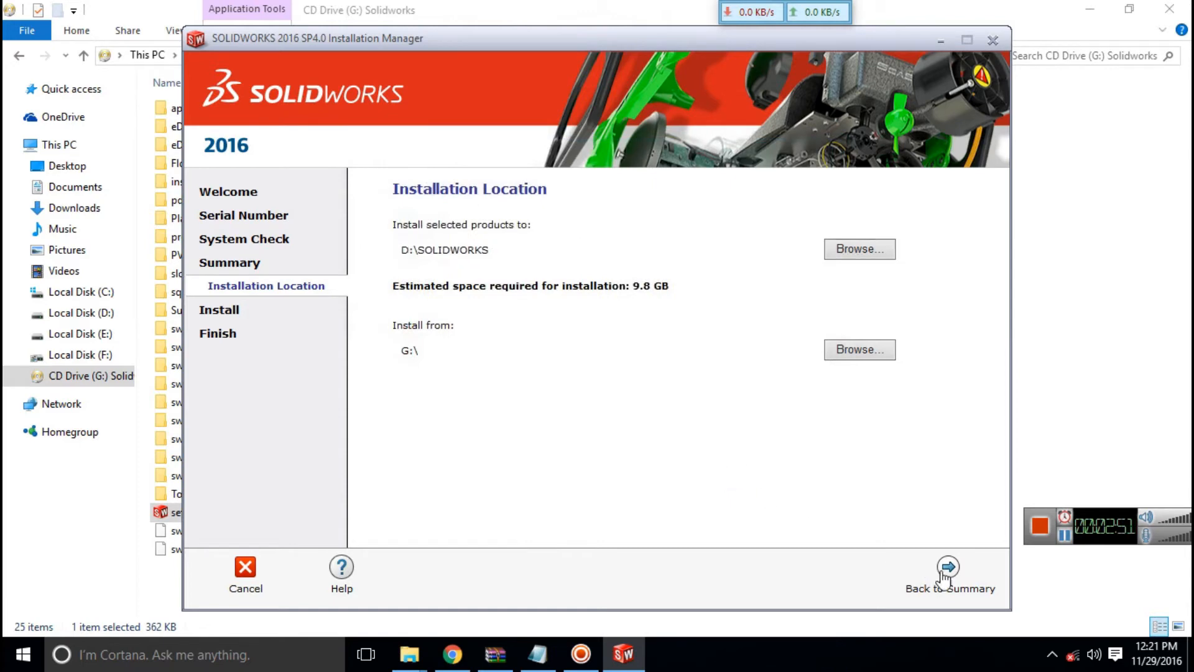
Return to Summary, accept the SOLIDWORKS License Agreement terms, and start installing.
click(948, 571)
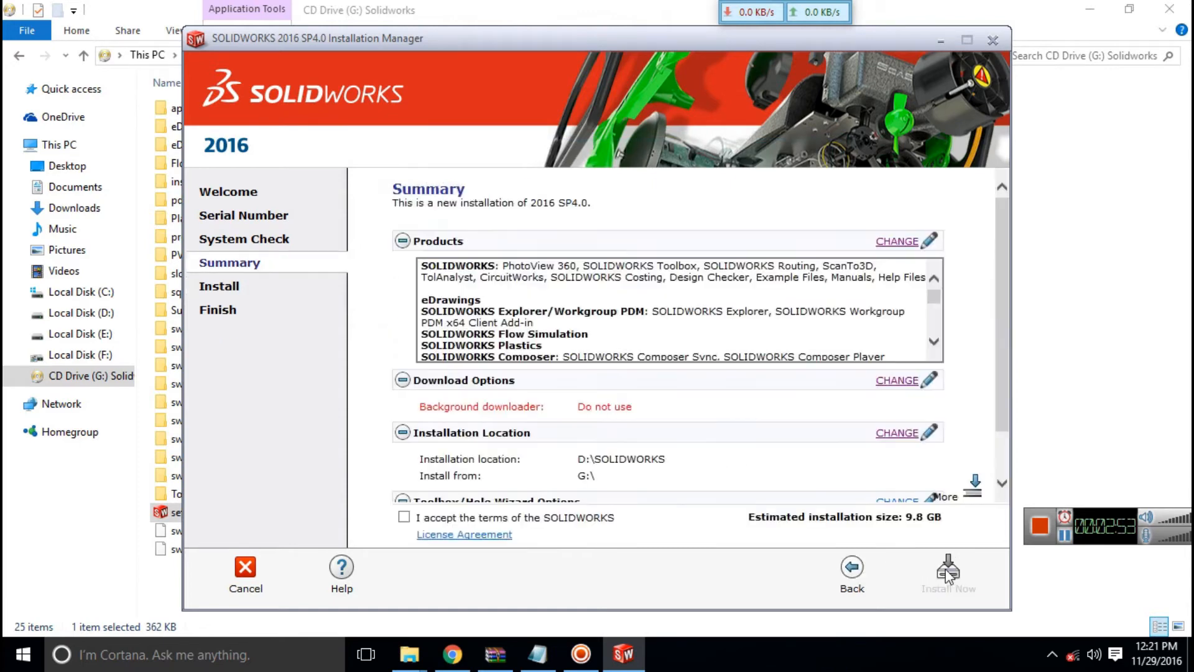
scroll(down, 3)
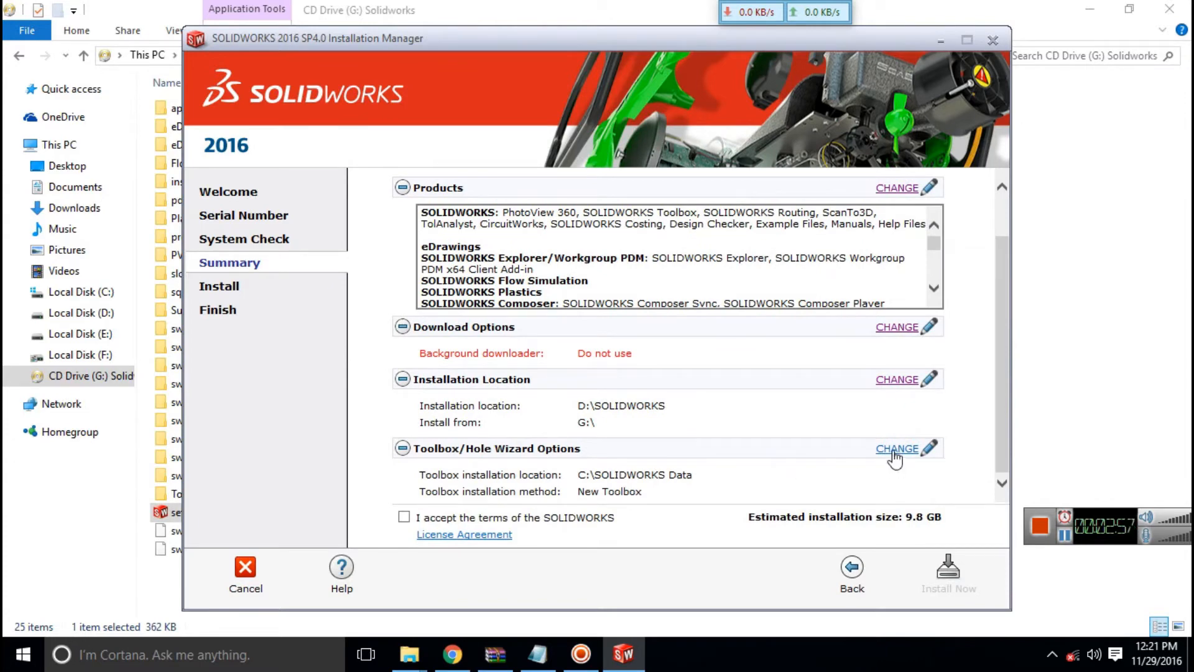
mouse_move(831, 466)
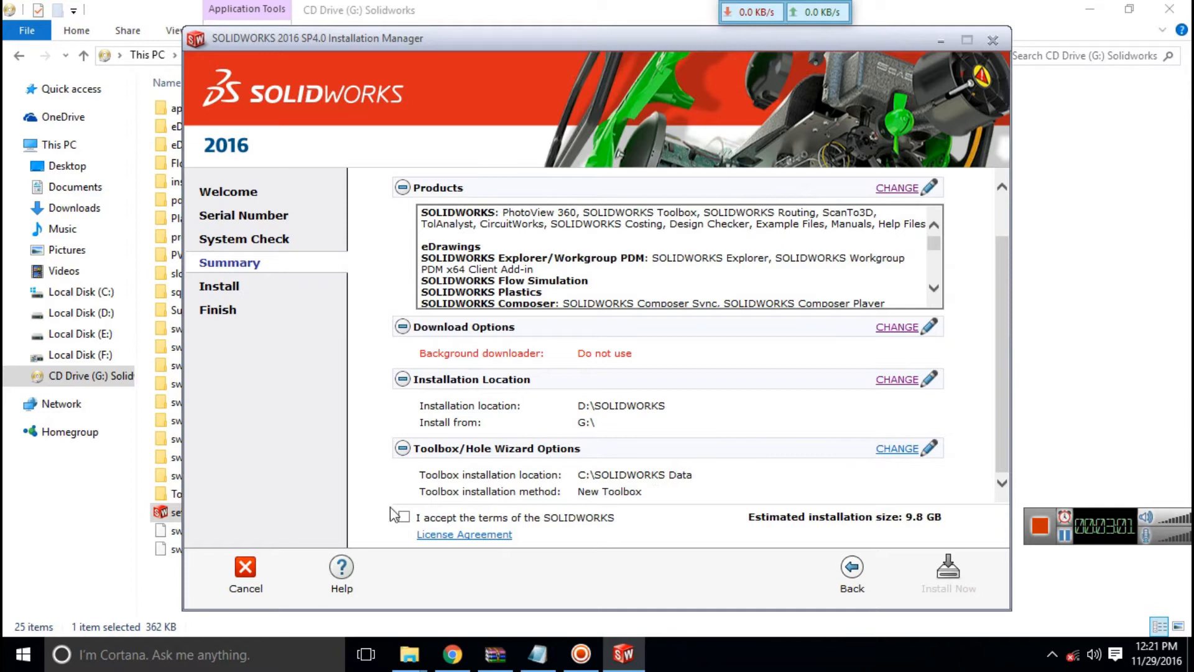
click(405, 517)
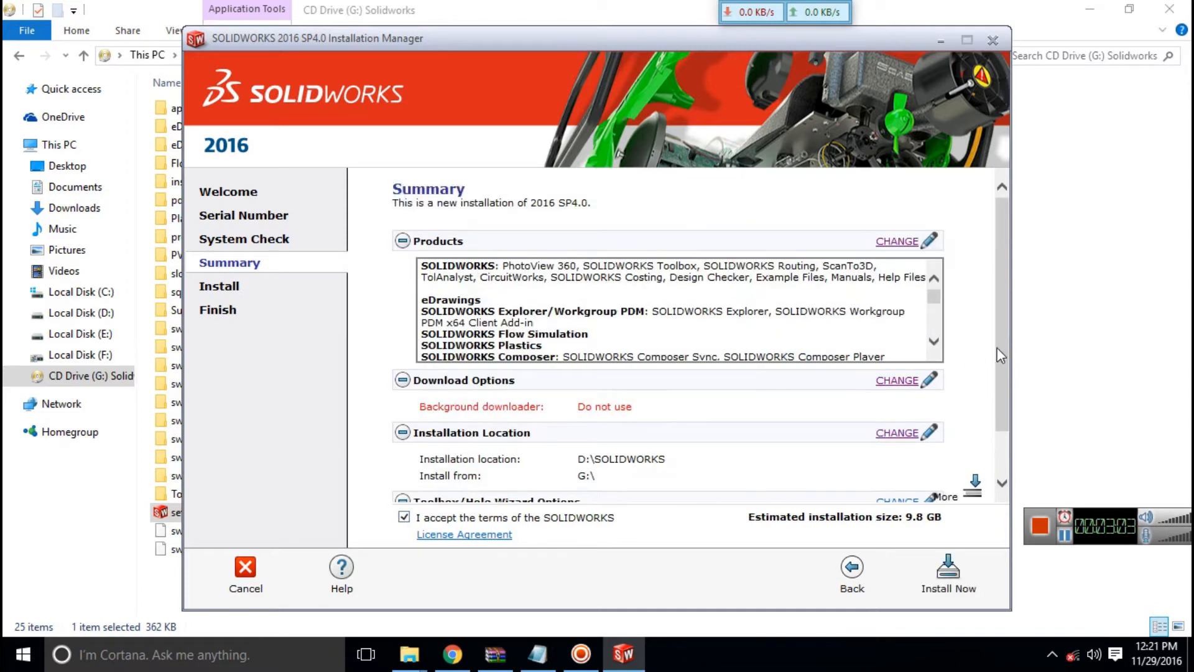
scroll(down, 3)
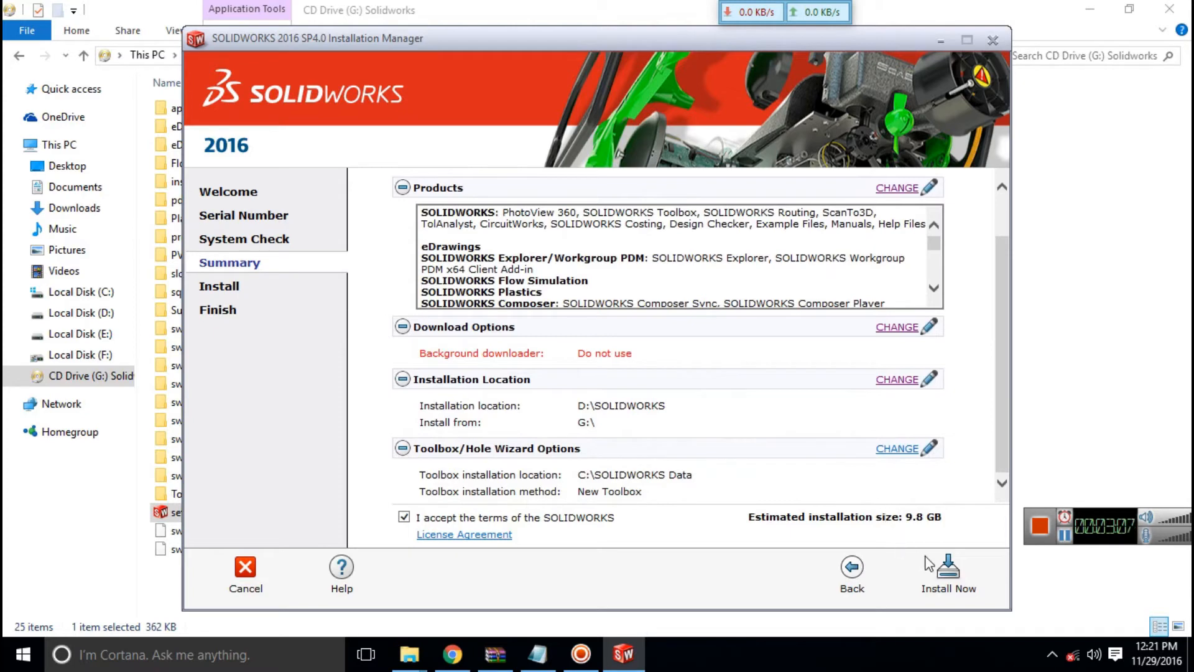
mouse_move(948, 571)
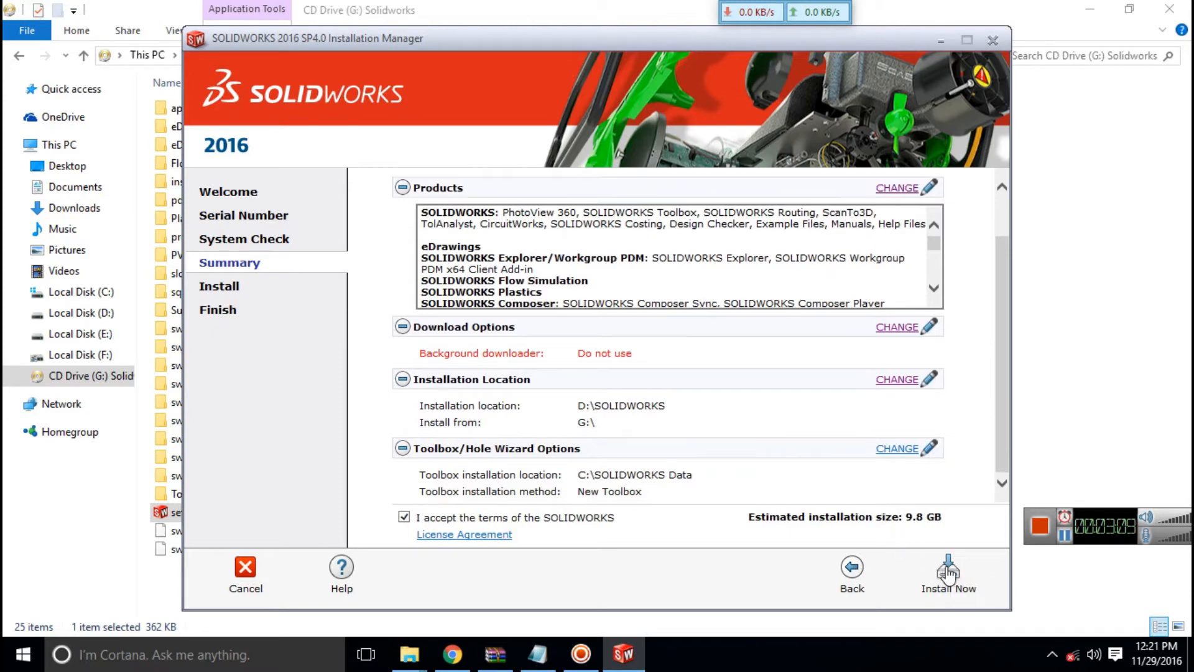
click(948, 571)
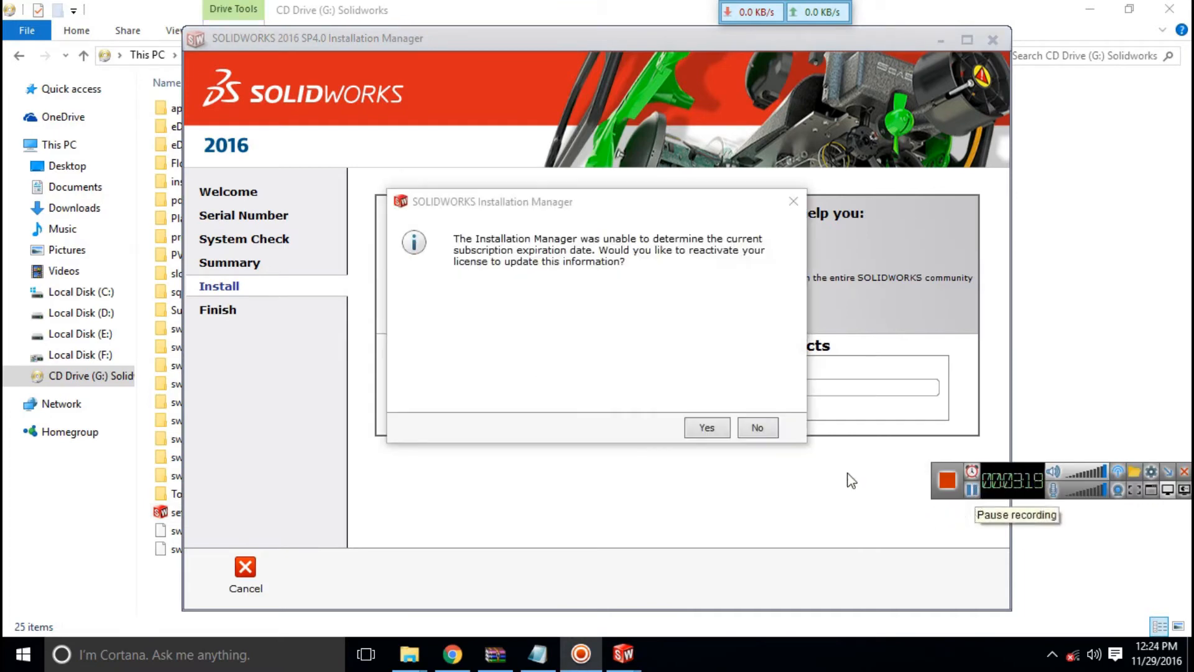
mouse_move(571, 425)
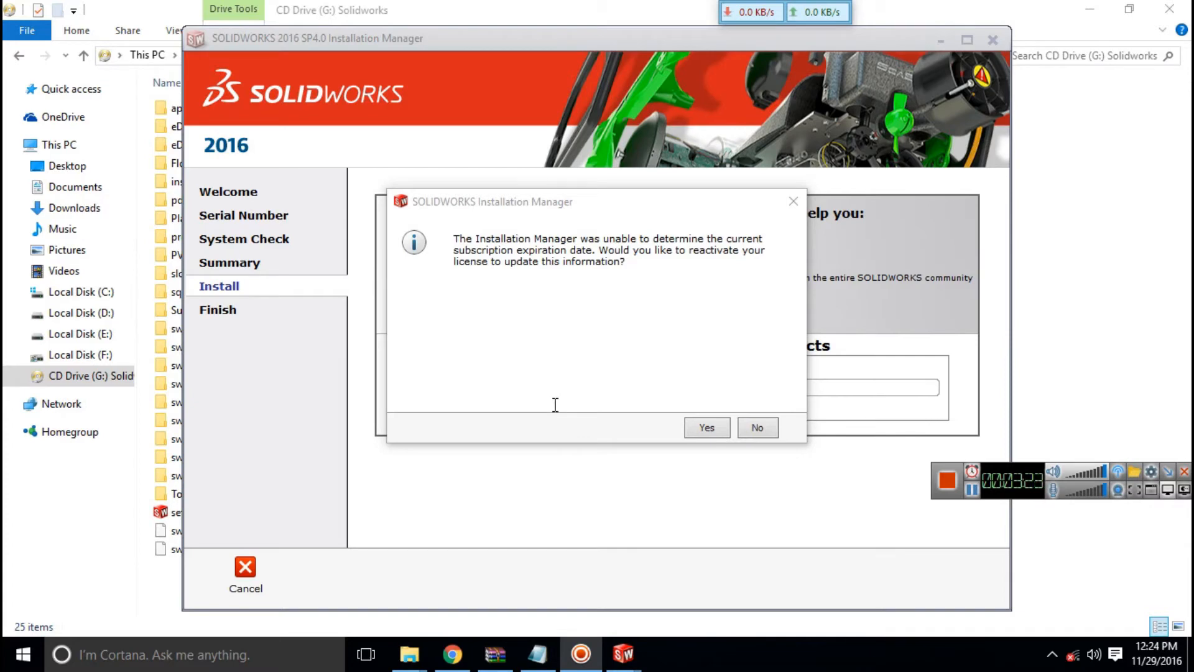
mouse_move(701, 345)
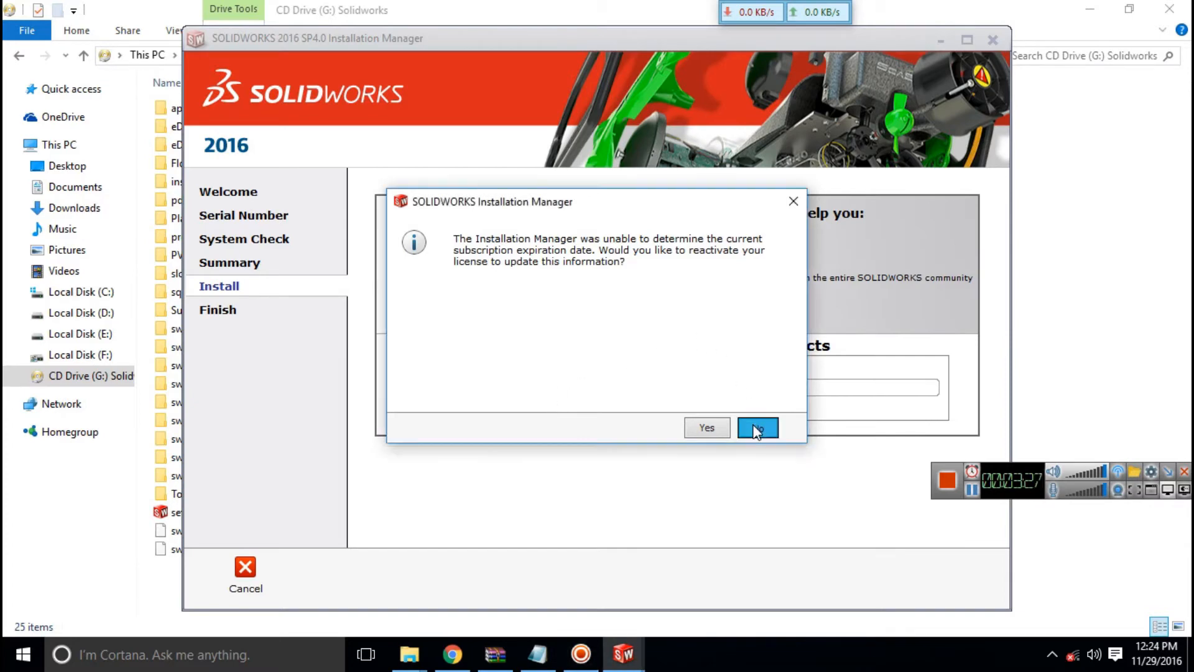
Decline license reactivation and dismiss the undetermined subscription expiration warning.
click(757, 428)
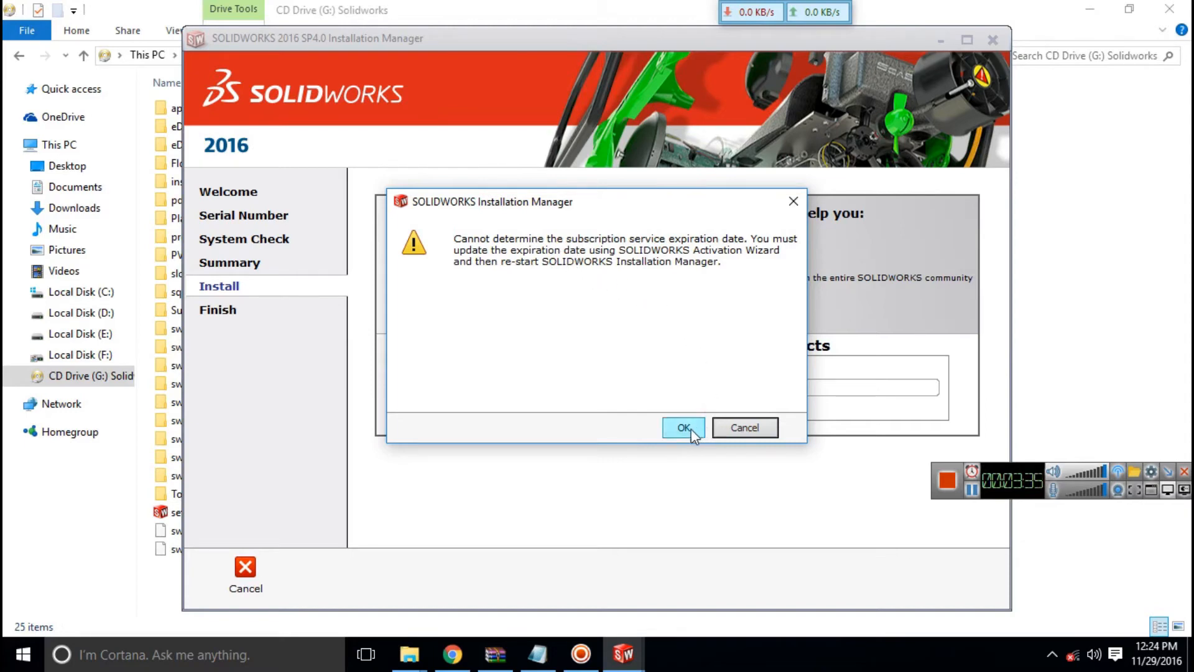
click(681, 428)
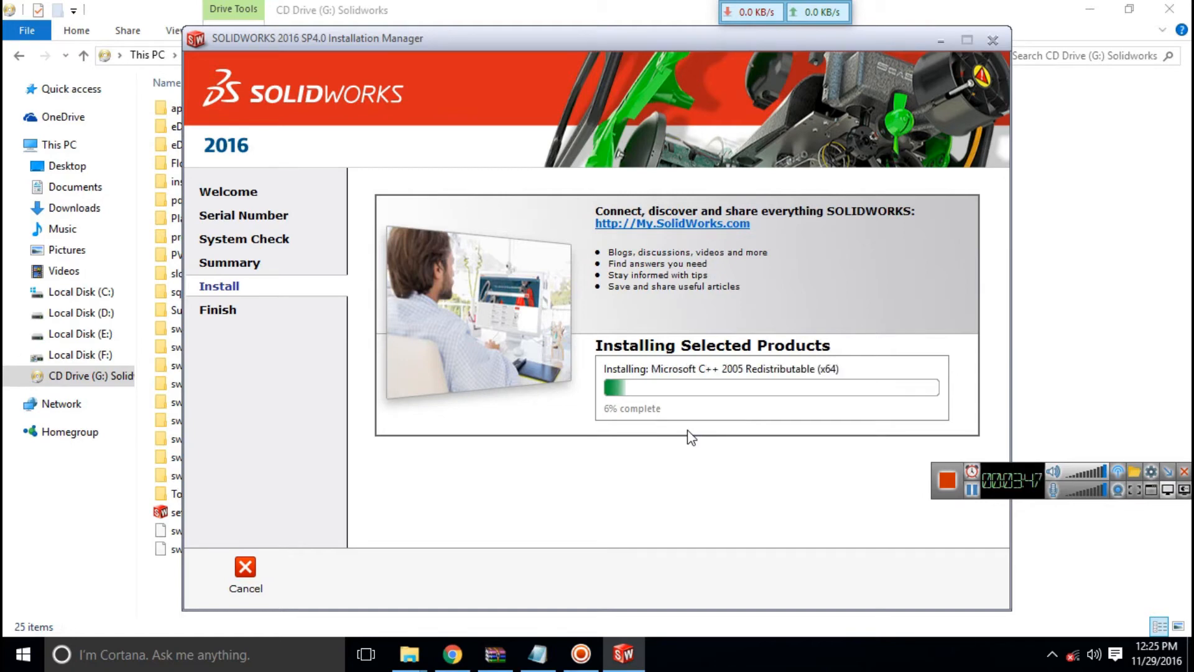
mouse_move(988, 465)
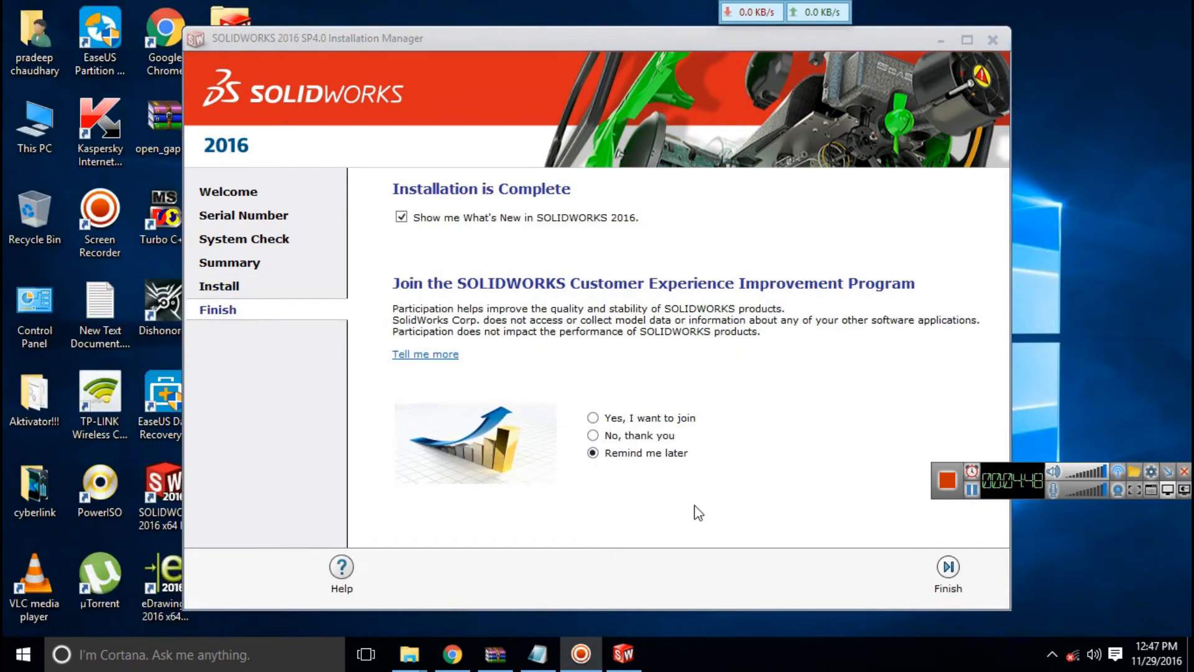
mouse_move(495, 379)
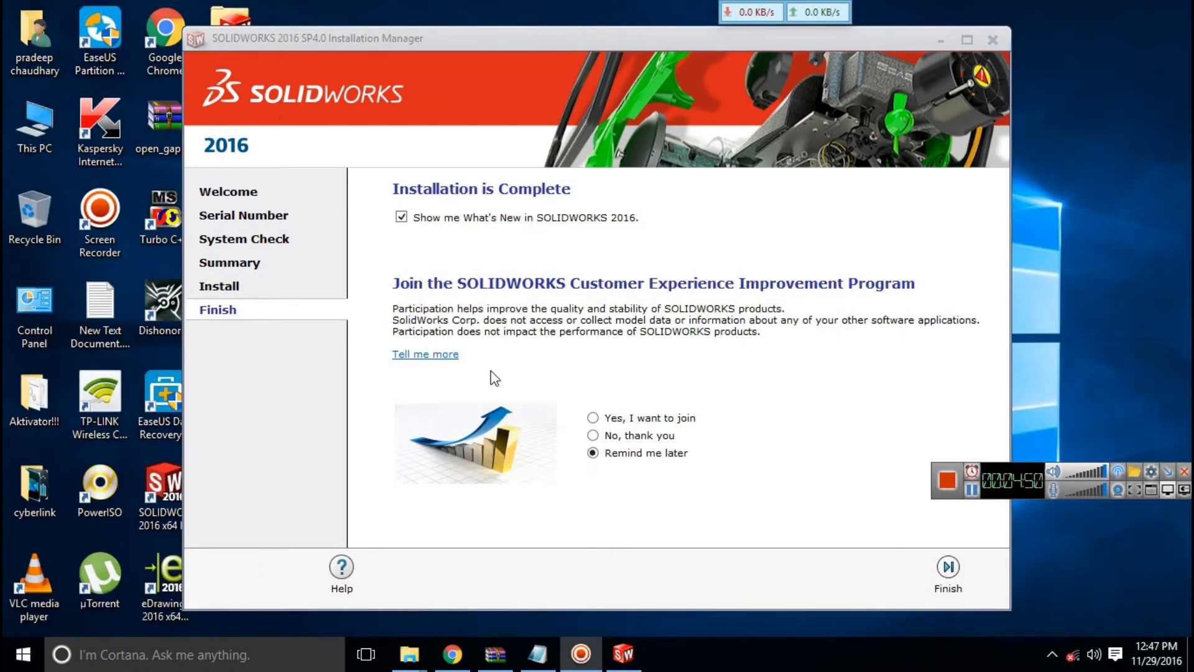
Choose 'No, thank you', uncheck 'Show me What's New in SOLIDWORKS 2016', and finish.
click(593, 435)
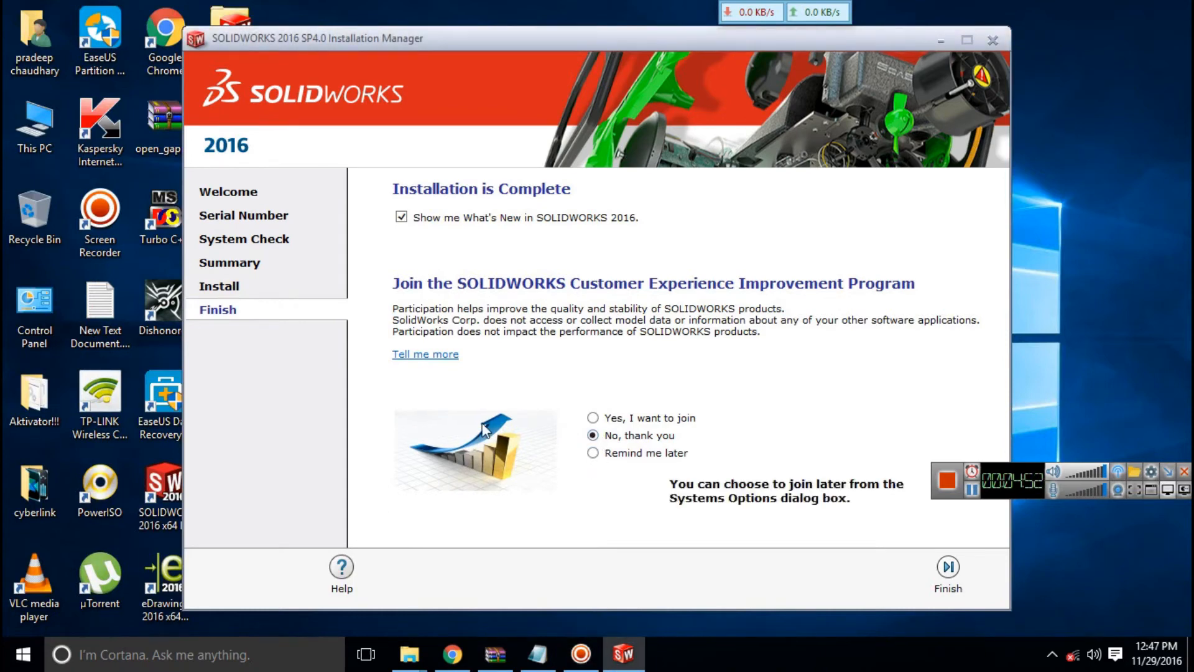
click(401, 217)
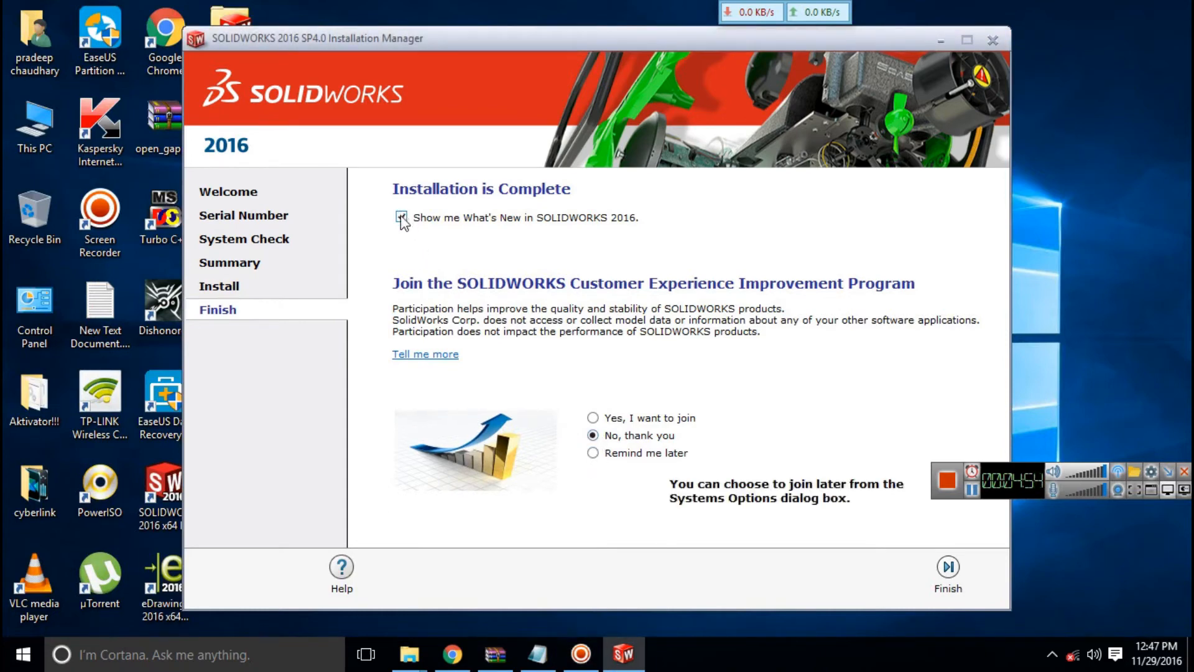
click(401, 217)
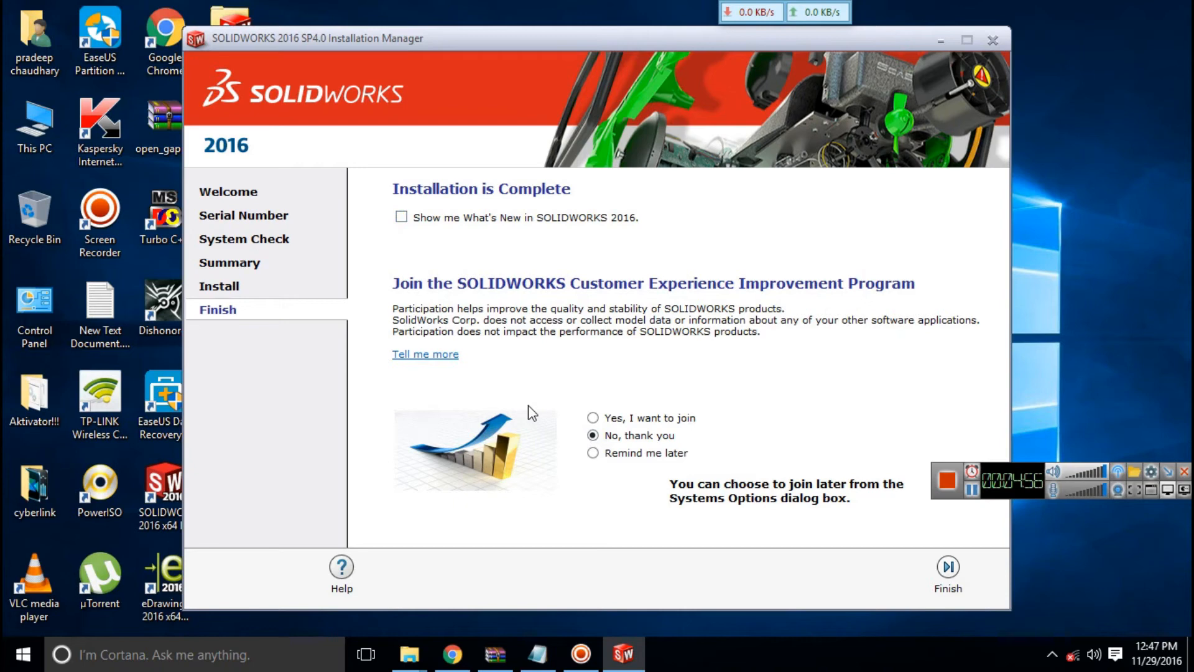
mouse_move(631, 414)
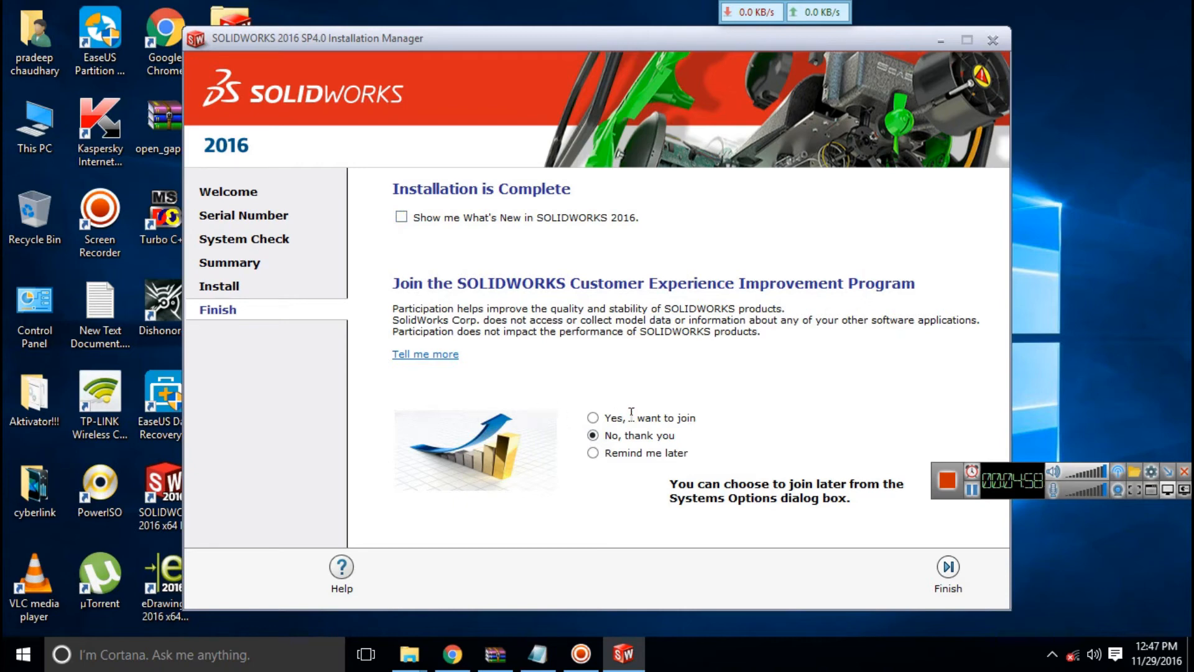
mouse_move(932, 551)
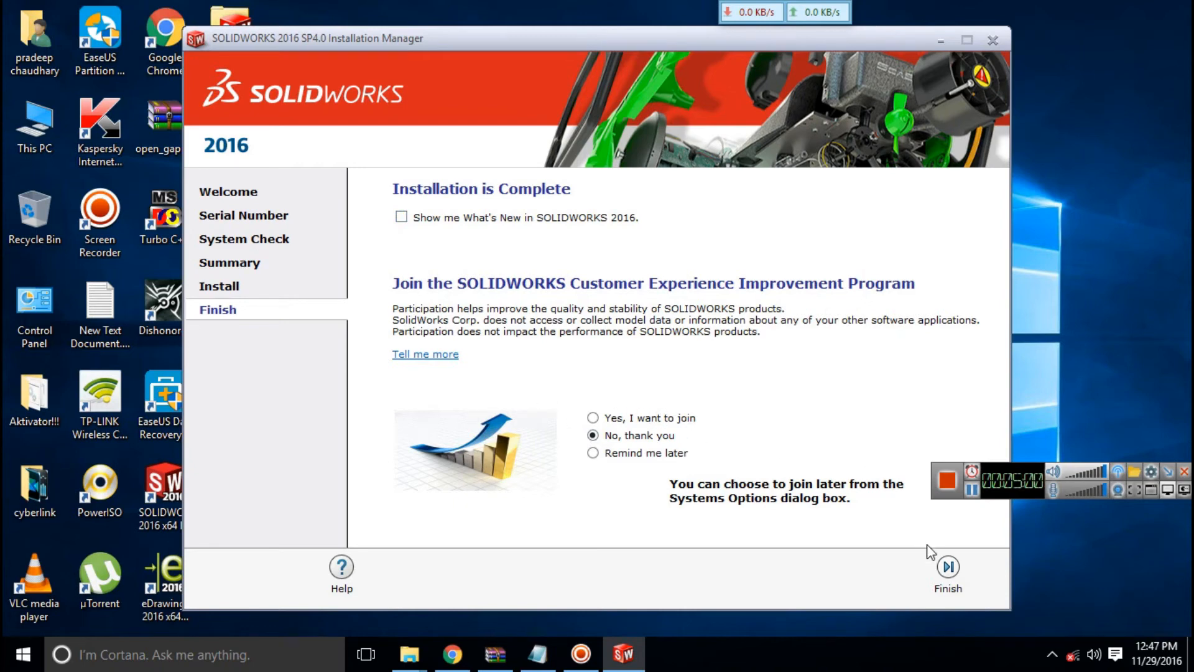
click(948, 567)
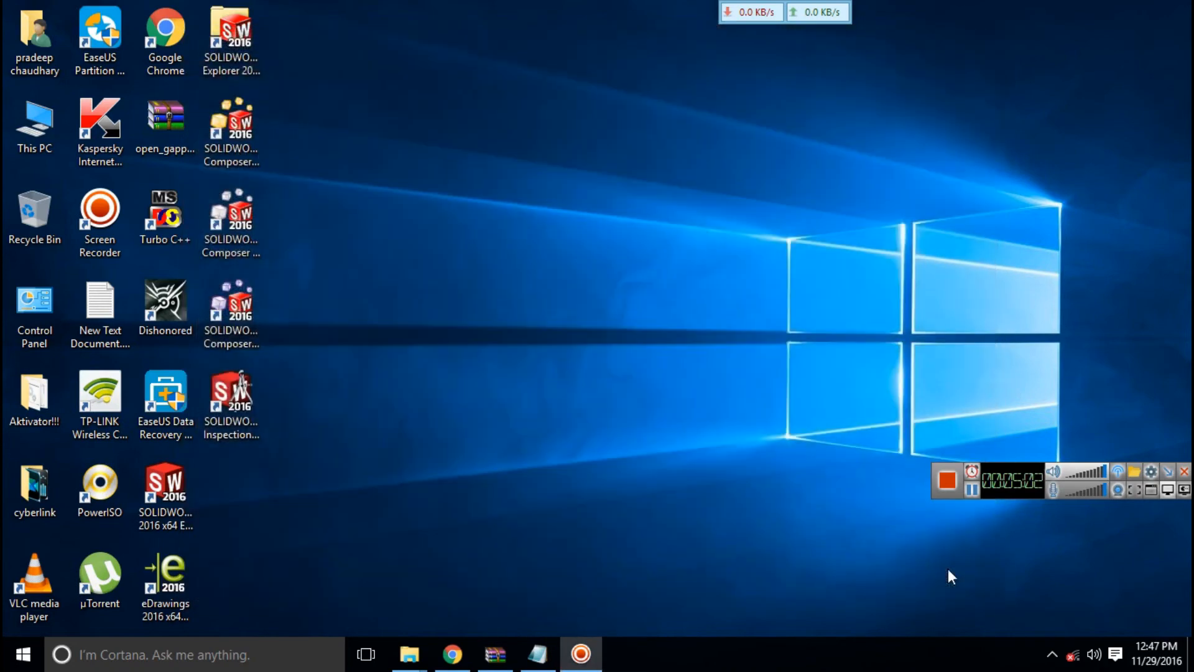
mouse_move(405, 451)
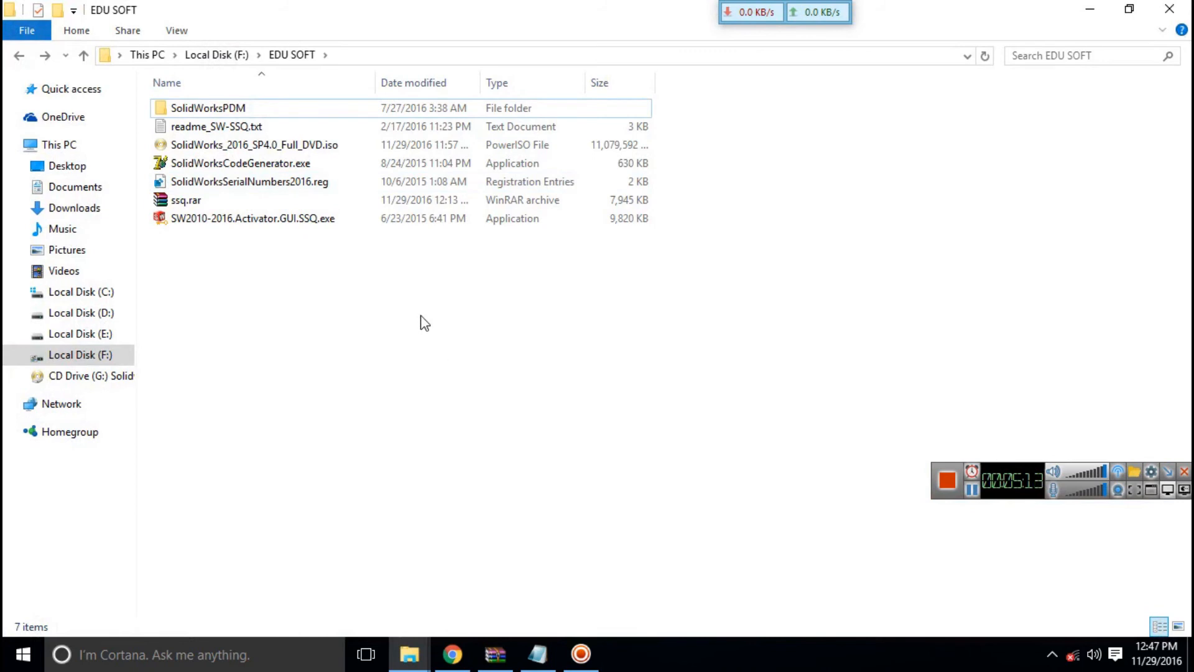
mouse_move(303, 187)
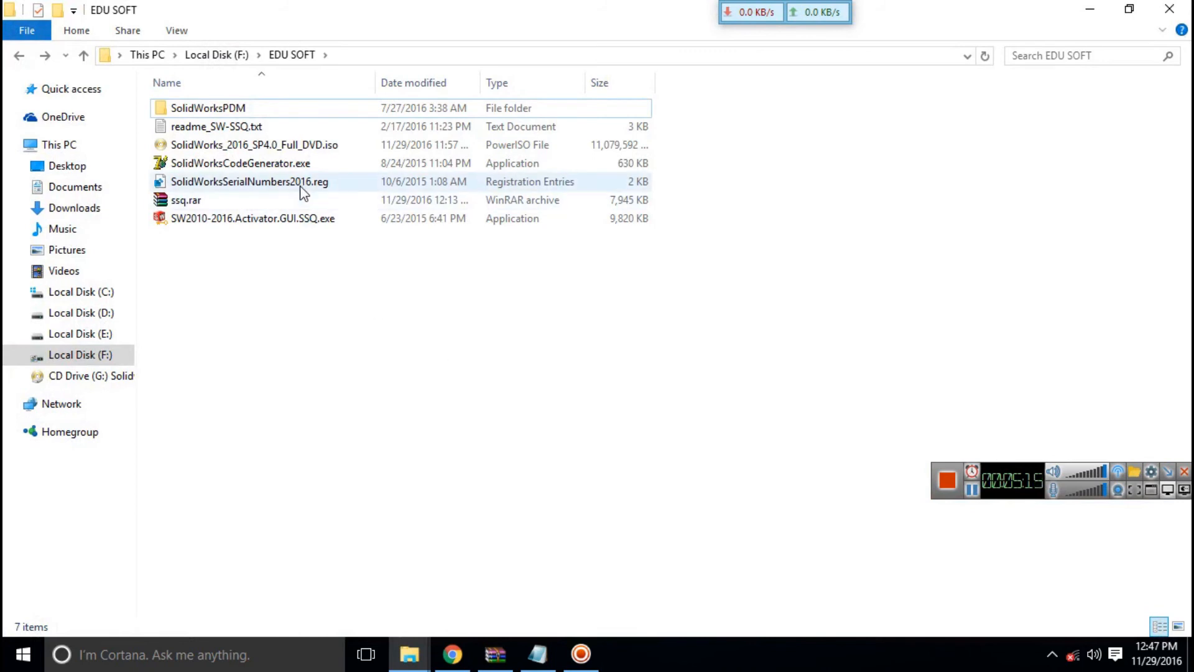
Select SW2010-2016.Activator.GUI.SSQ.exe in F:\EDU SOFT and bring up its context menu.
click(254, 218)
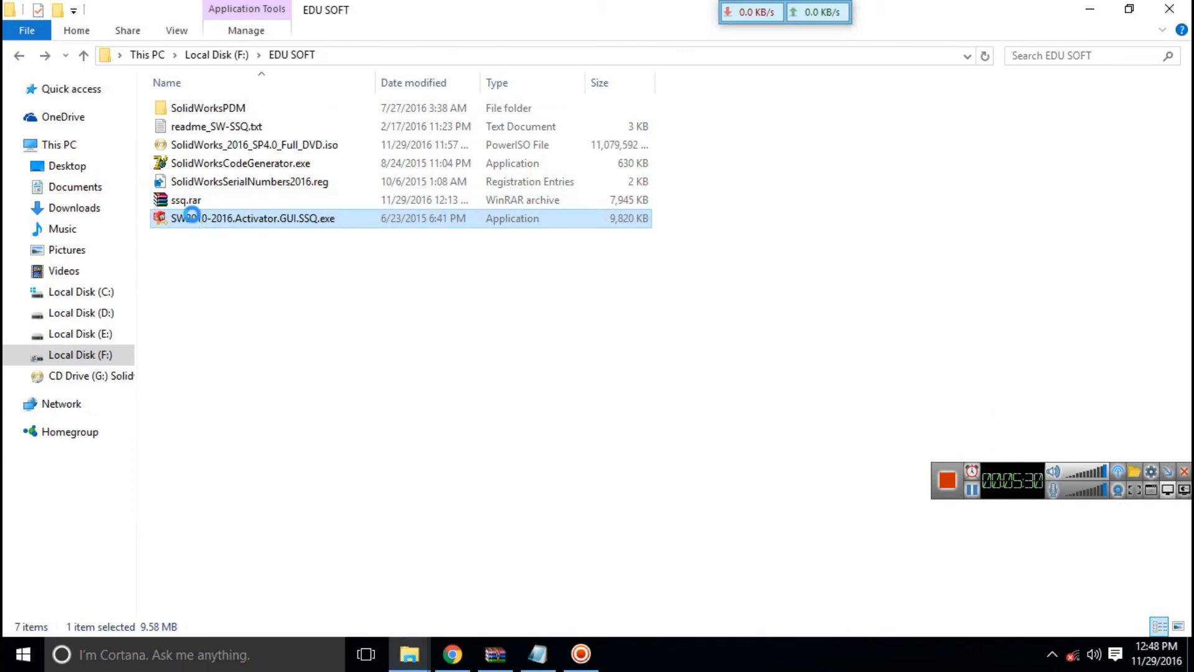
right_click(253, 218)
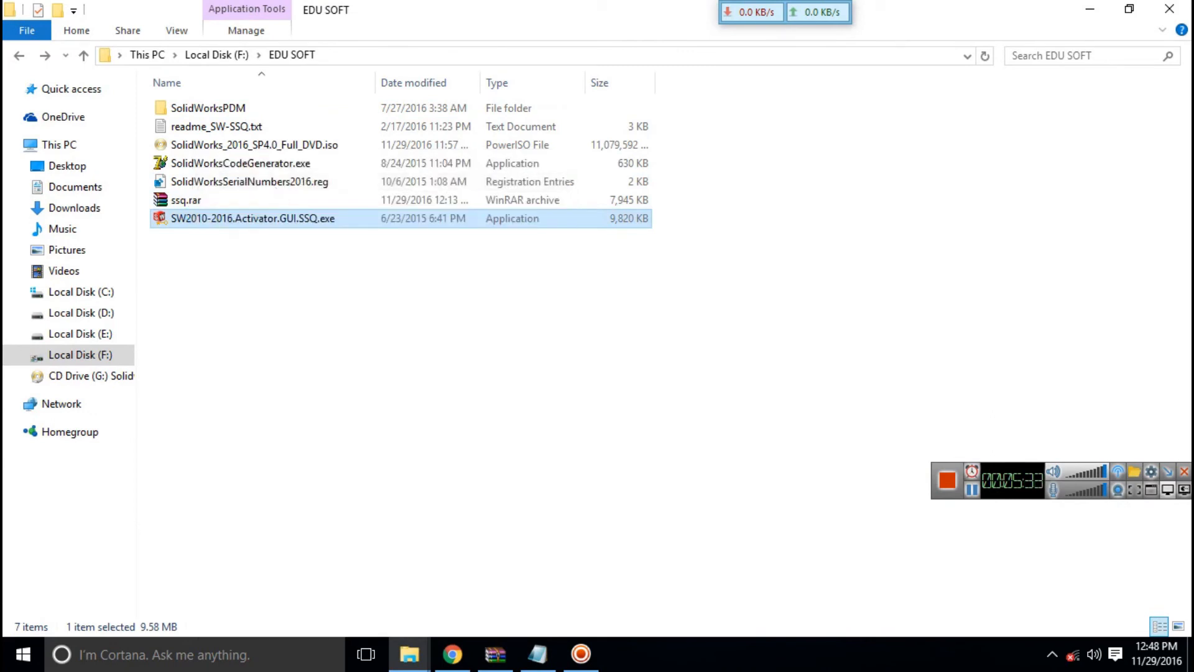
mouse_move(671, 375)
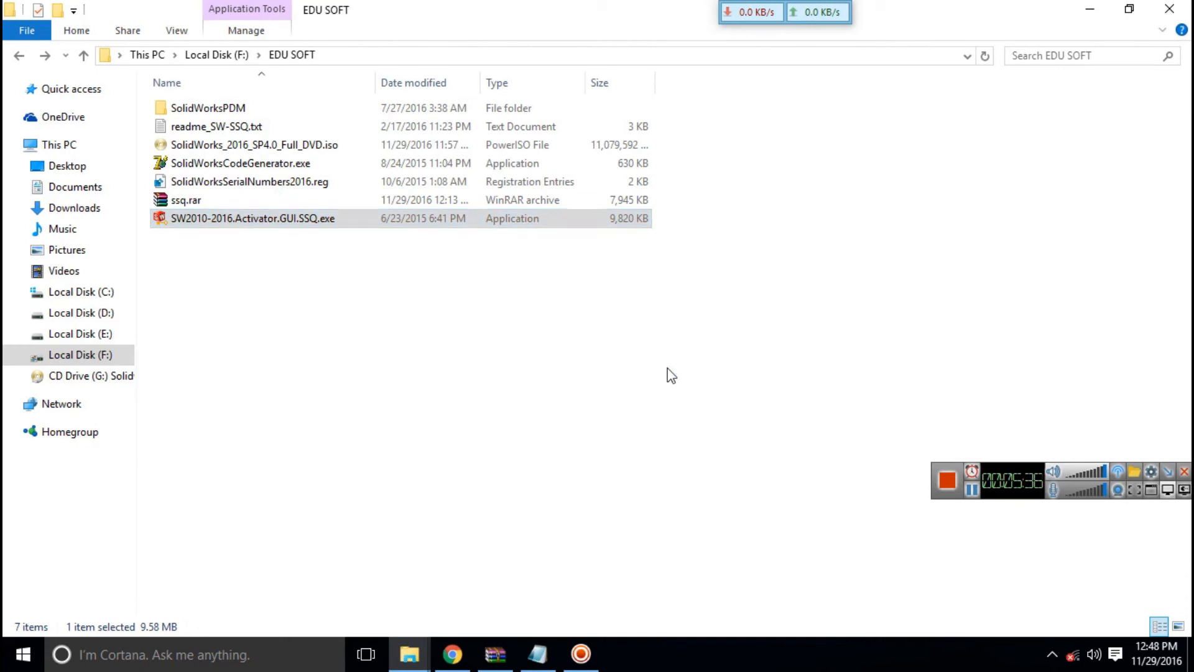
Run the SolidSQUAD activator, activate all listed products, and confirm 'All done! Enjoy!'.
double_click(253, 218)
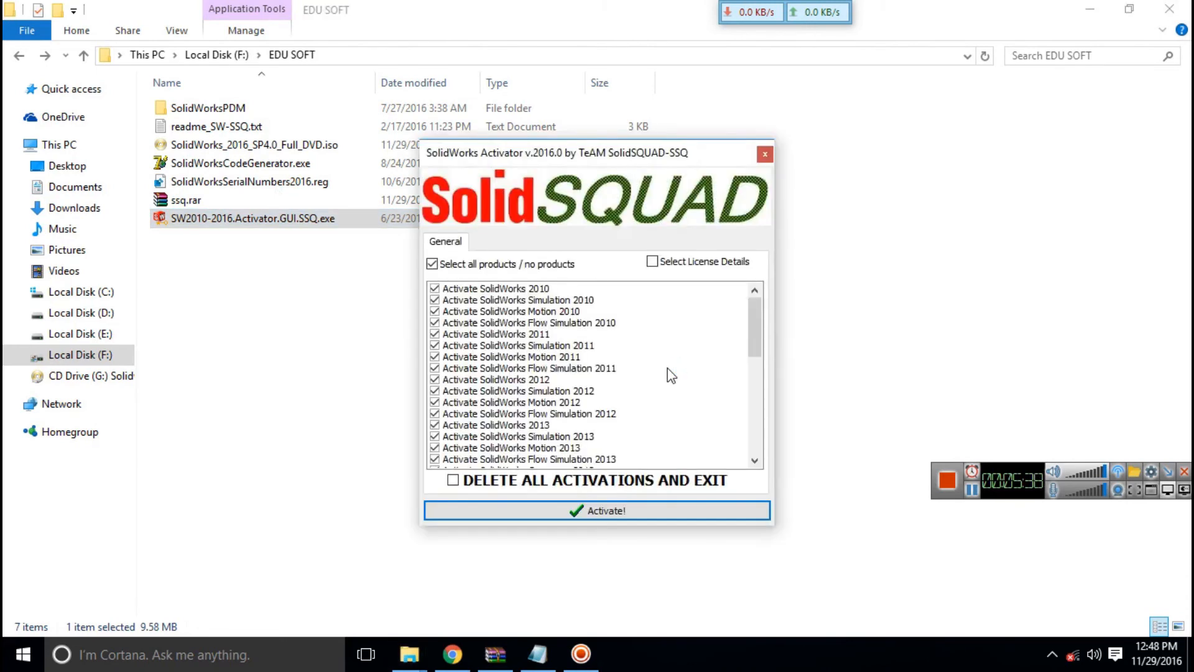
mouse_move(743, 327)
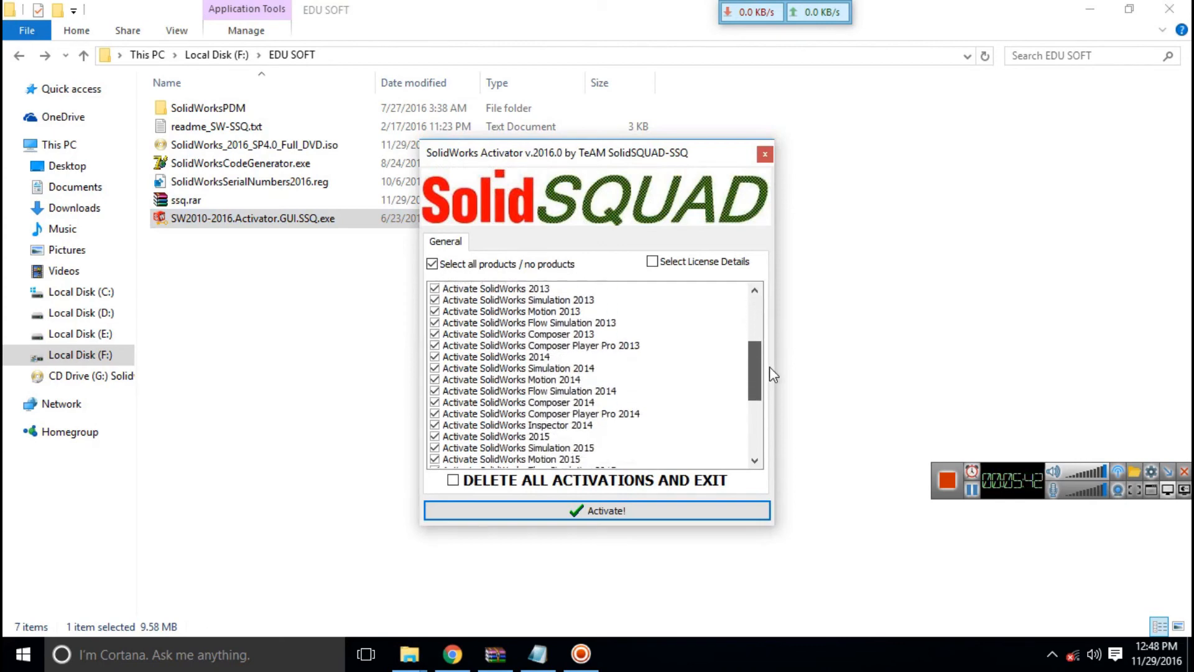
scroll(down, 3)
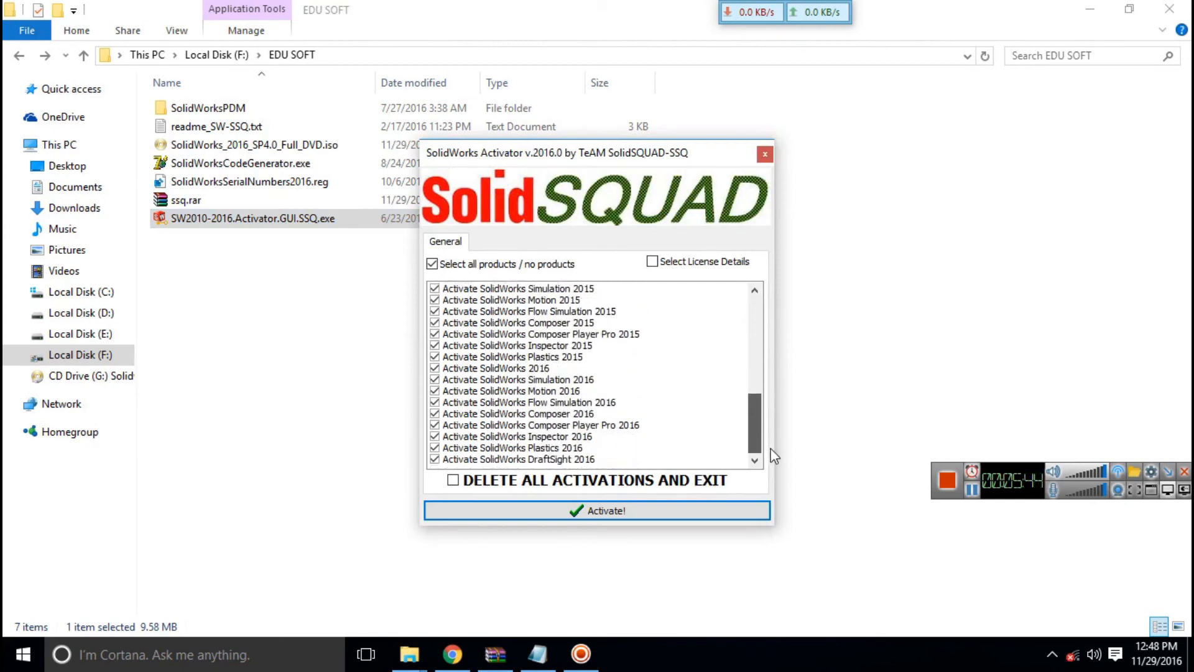
mouse_move(804, 447)
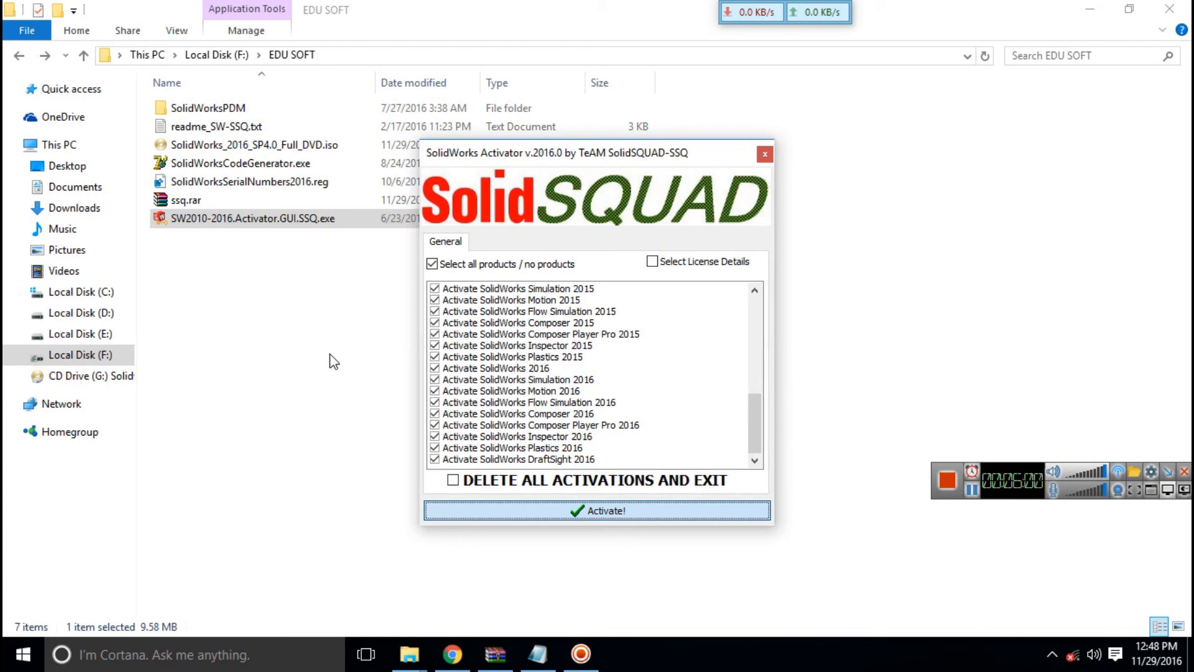
mouse_move(695, 338)
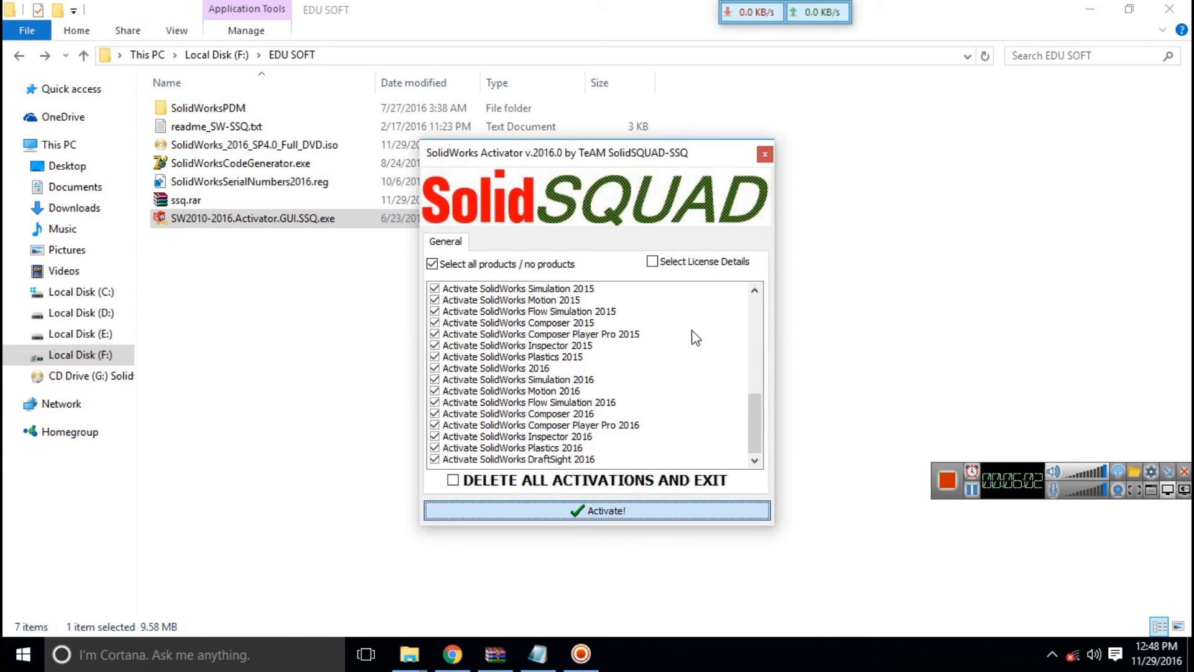
click(596, 510)
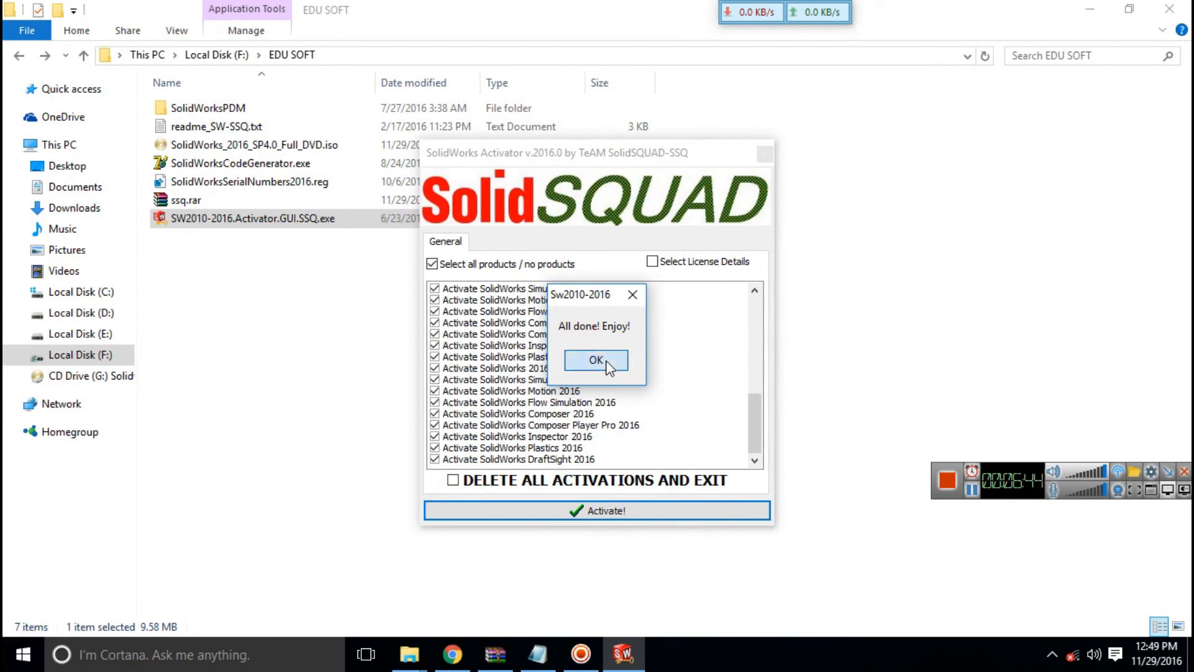
click(596, 359)
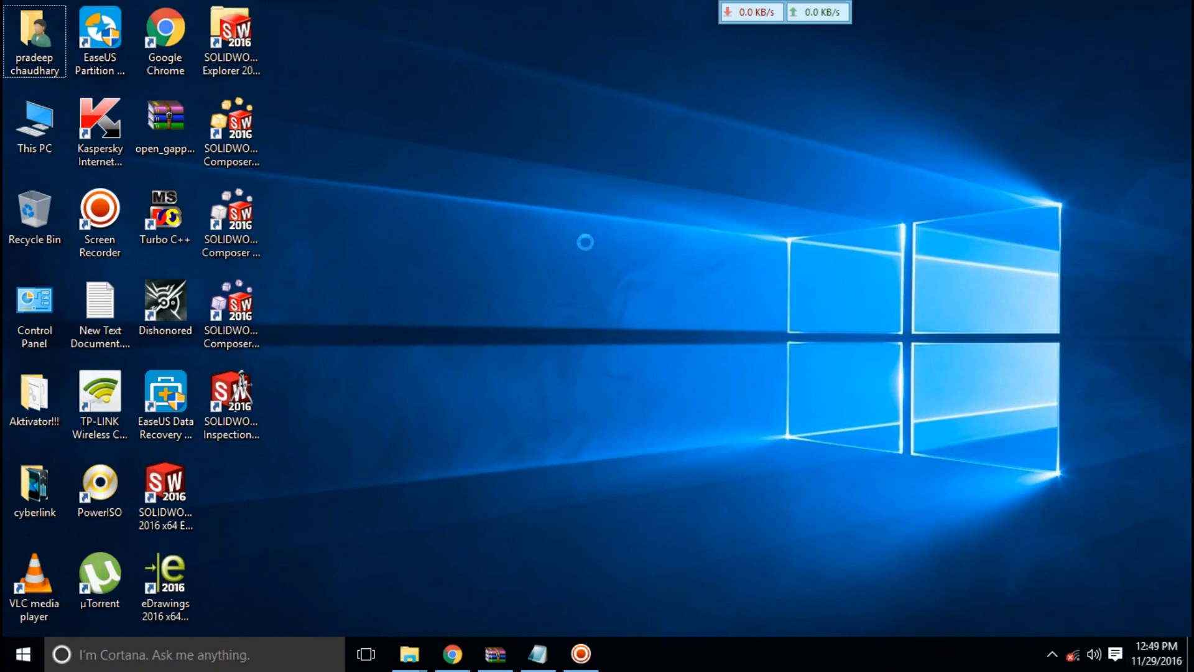
mouse_move(635, 306)
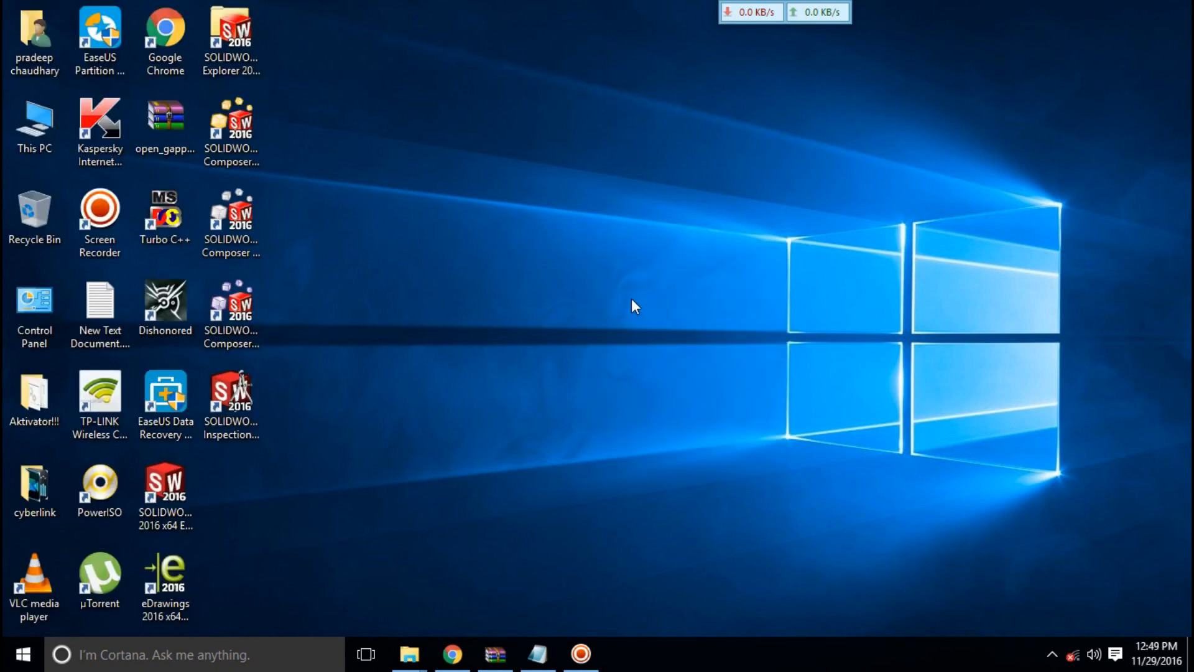
mouse_move(523, 554)
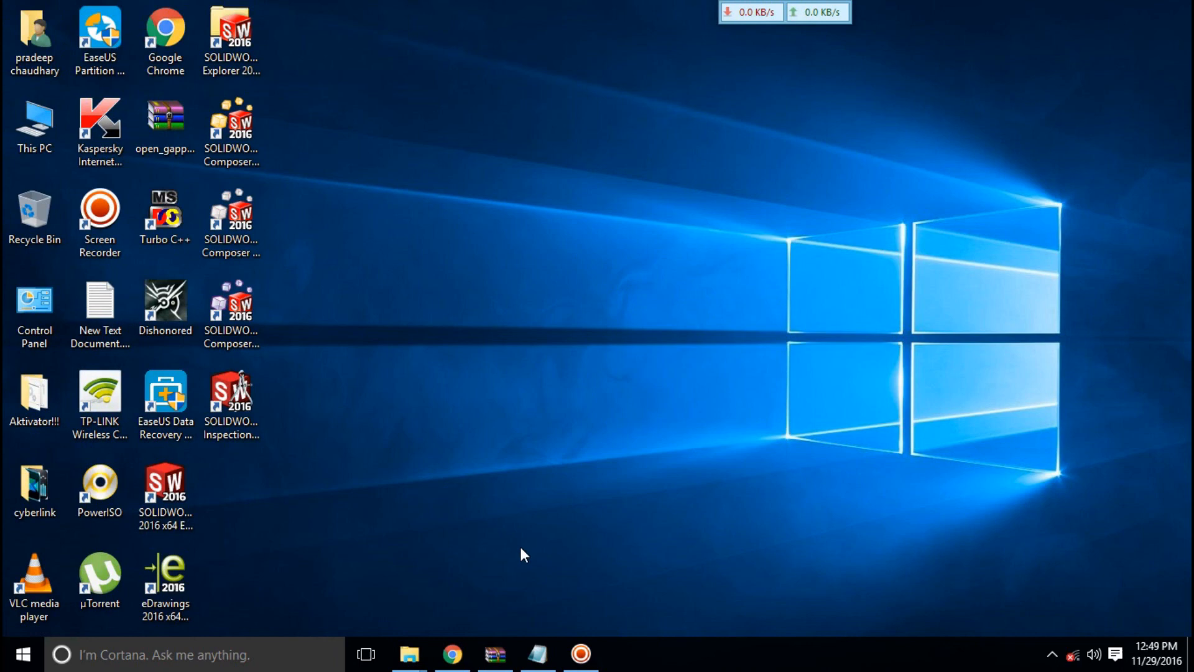
Select the SOLIDWORKS 2016 x64 Edition shortcut on the desktop.
click(165, 492)
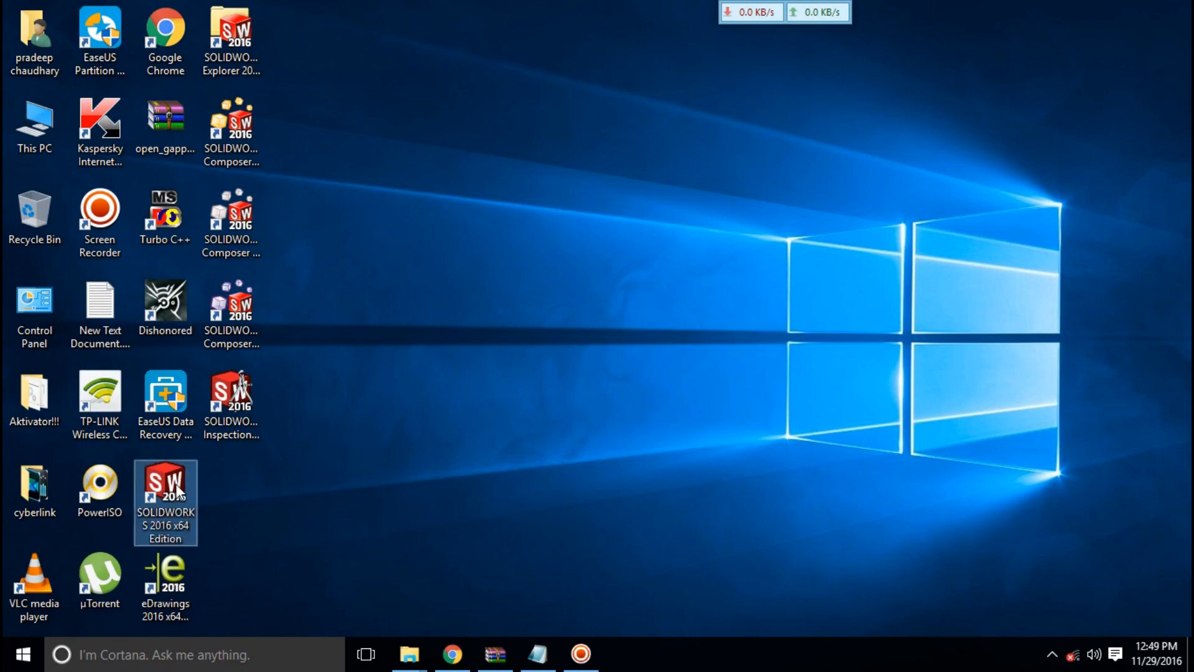
mouse_move(183, 484)
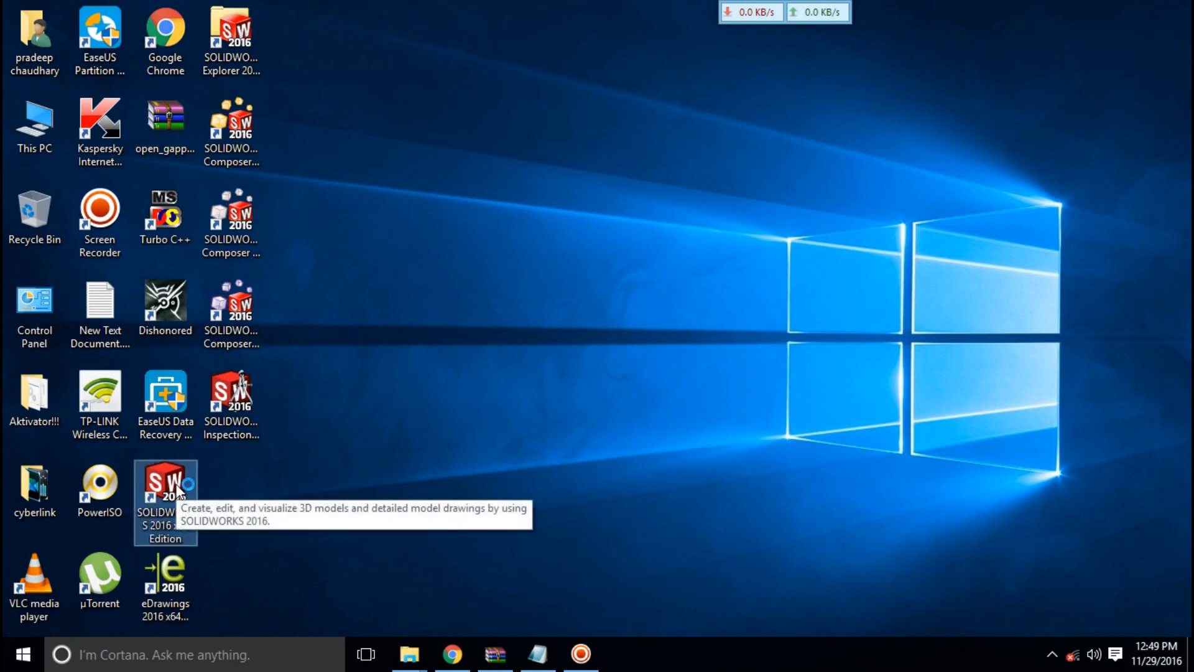